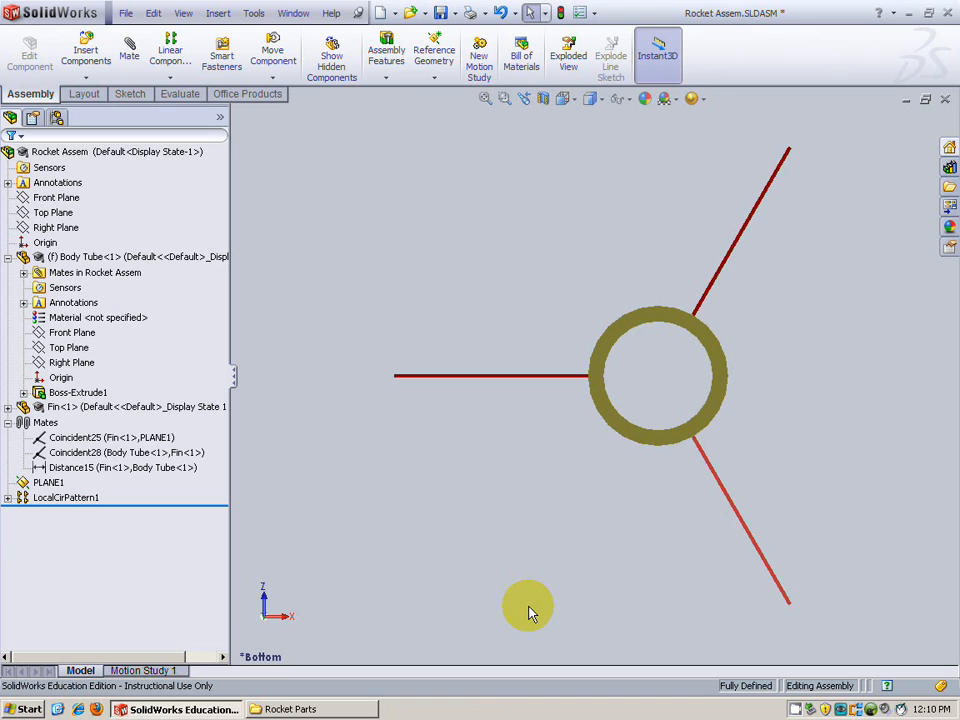
- Orbit the existing rocket assembly to inspect its body tube and fins
left_click_drag(530, 610, 800, 475)
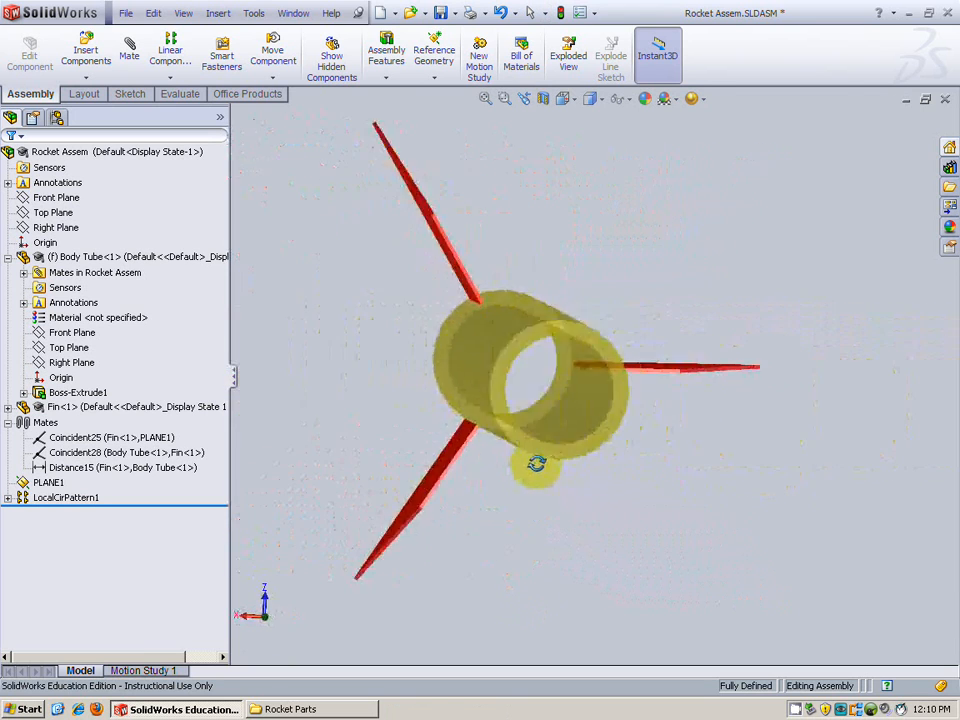
left_click_drag(535, 380, 575, 445)
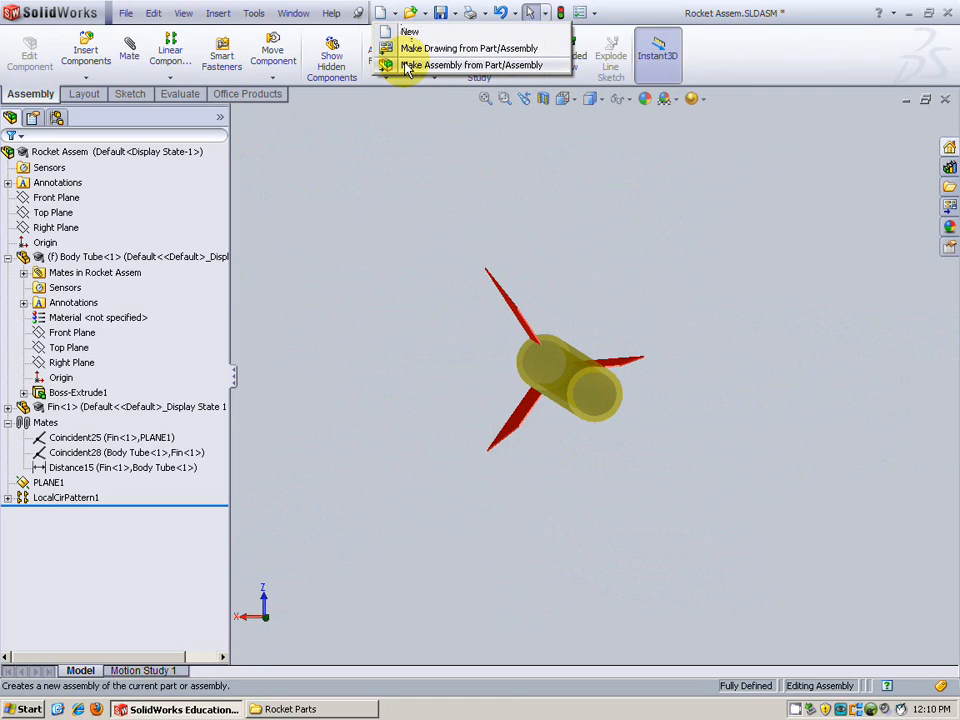
- Make a new assembly Assem3 and insert the Body Tube at the origin plus a Fin beside it
left_click(466, 64)
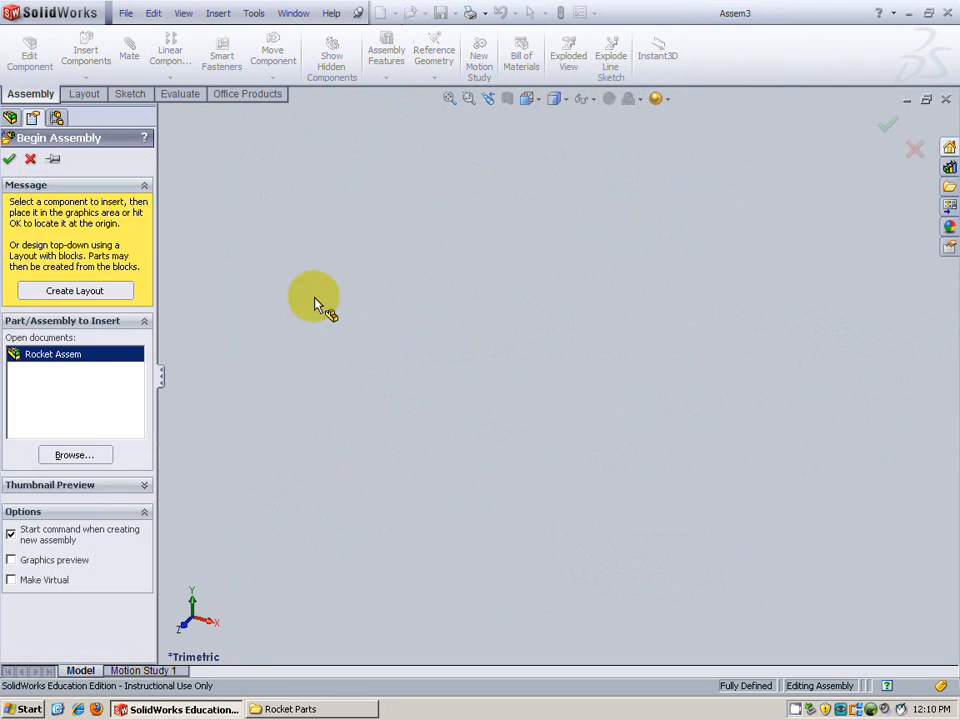
mouse_move(53, 160)
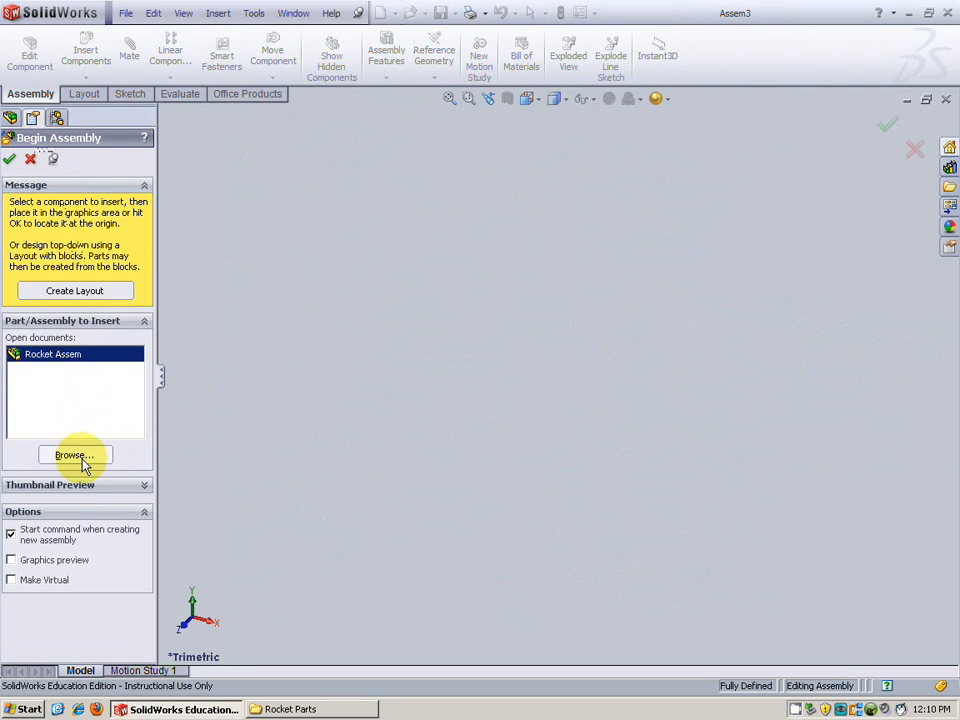
left_click(74, 455)
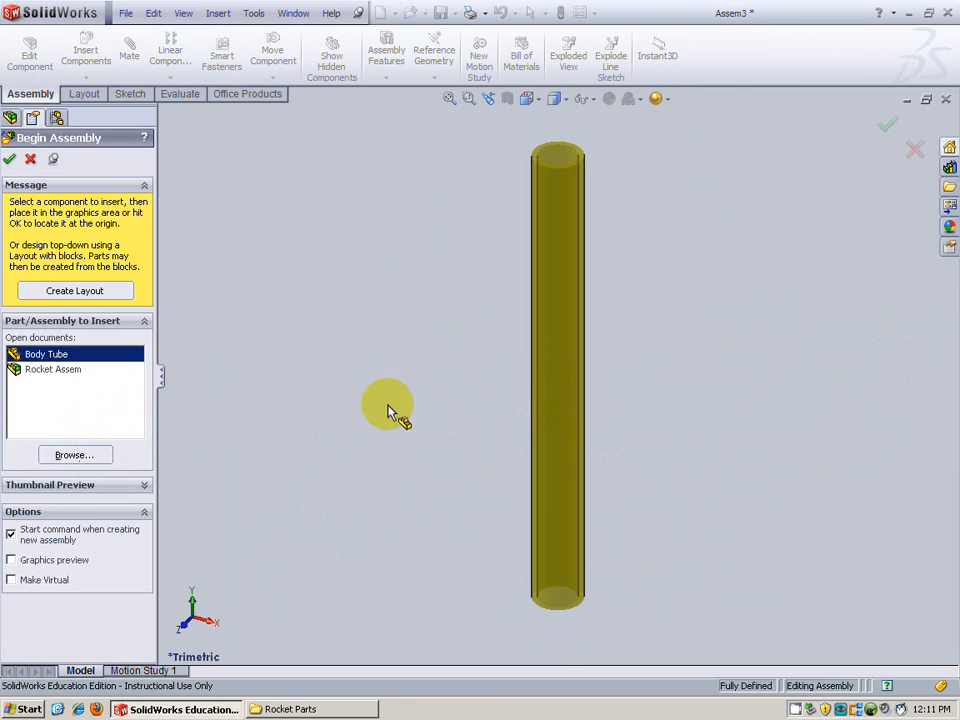
mouse_move(112, 452)
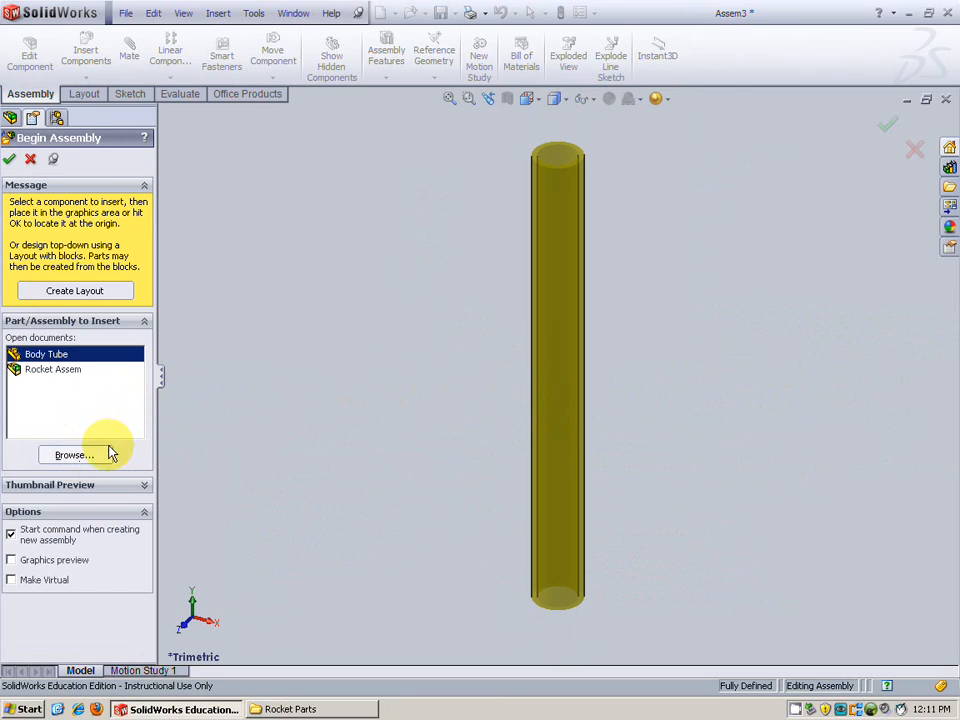
left_click(72, 455)
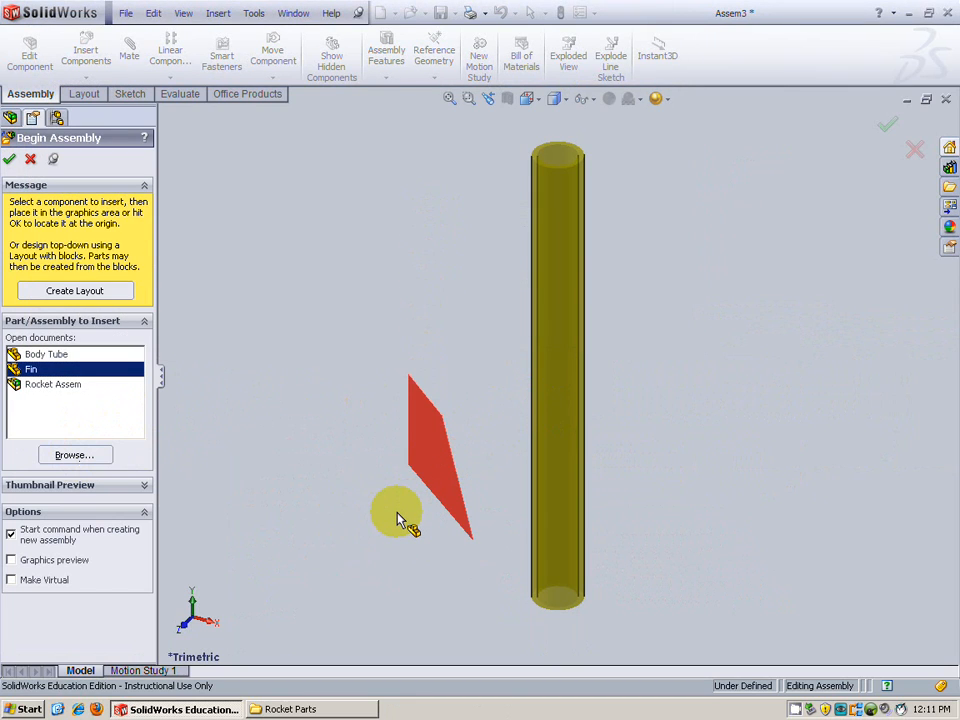
mouse_move(410, 512)
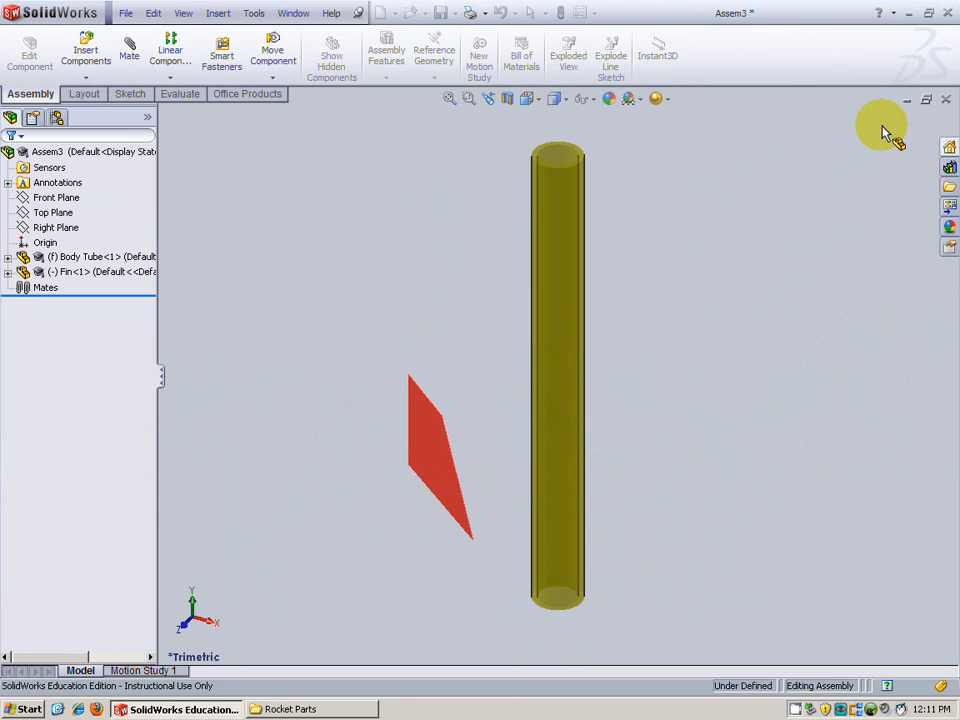
- Set the document units to IPS (inch, pound, second) in Document Properties
left_click(597, 12)
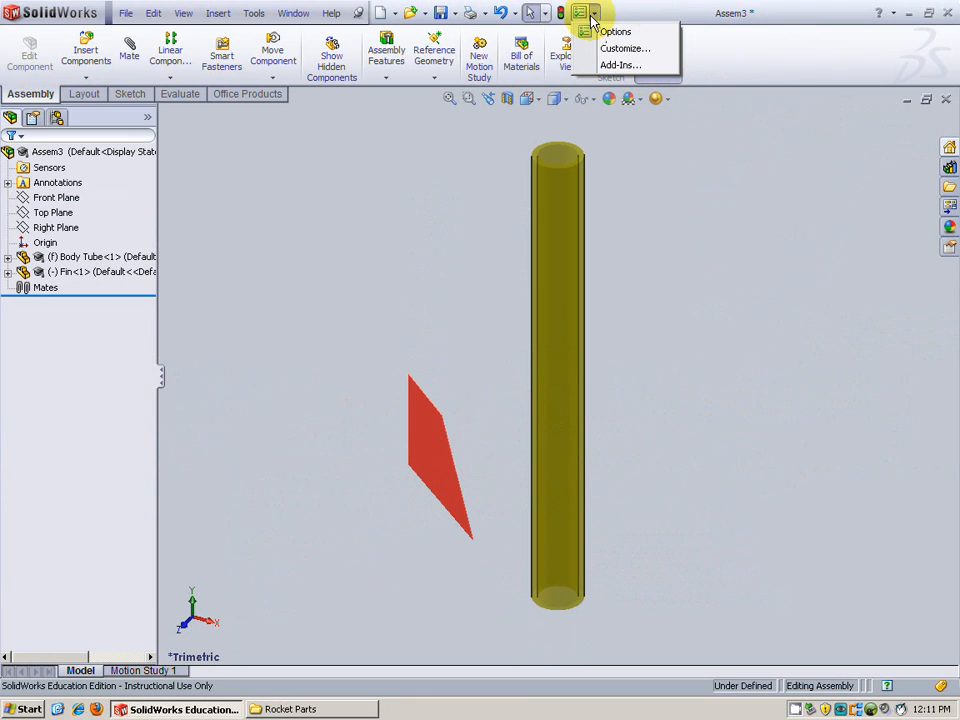
left_click(616, 31)
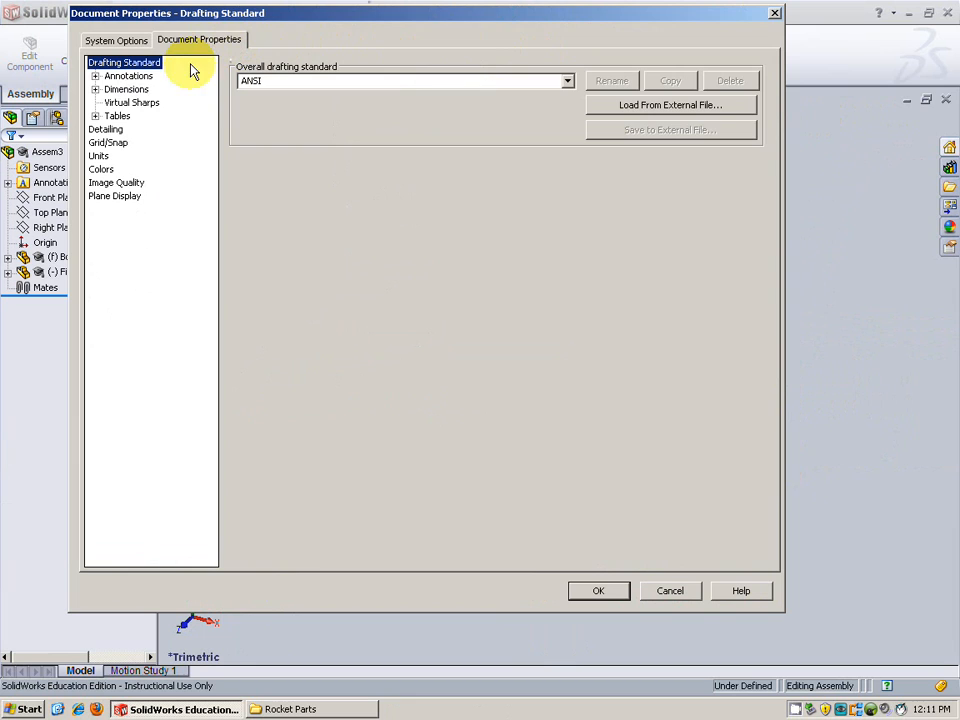
left_click(98, 155)
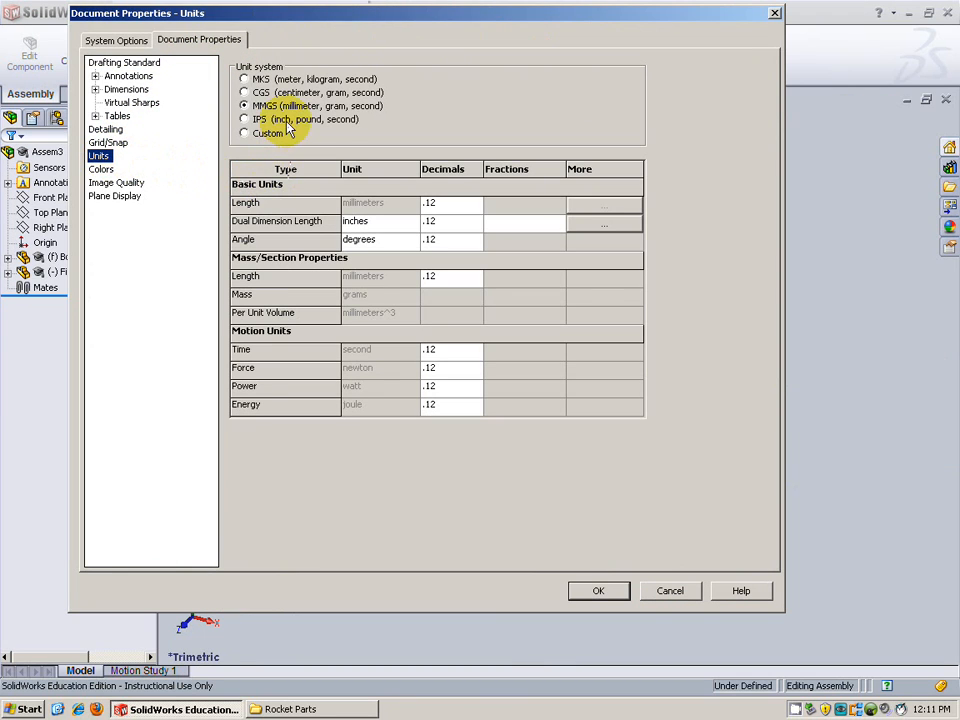
left_click(245, 119)
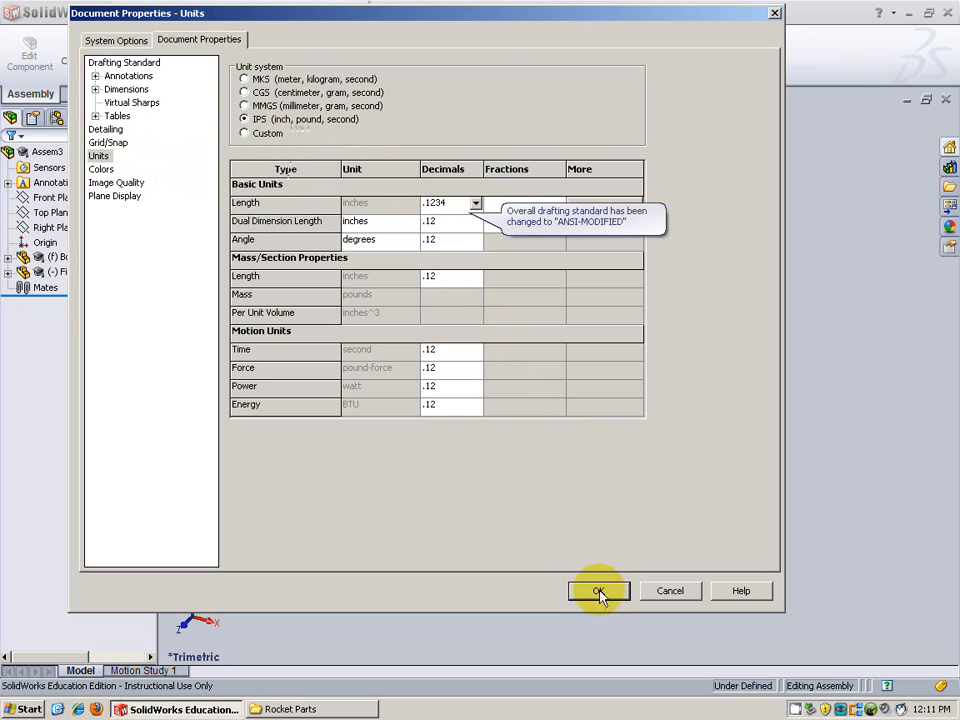
left_click(599, 590)
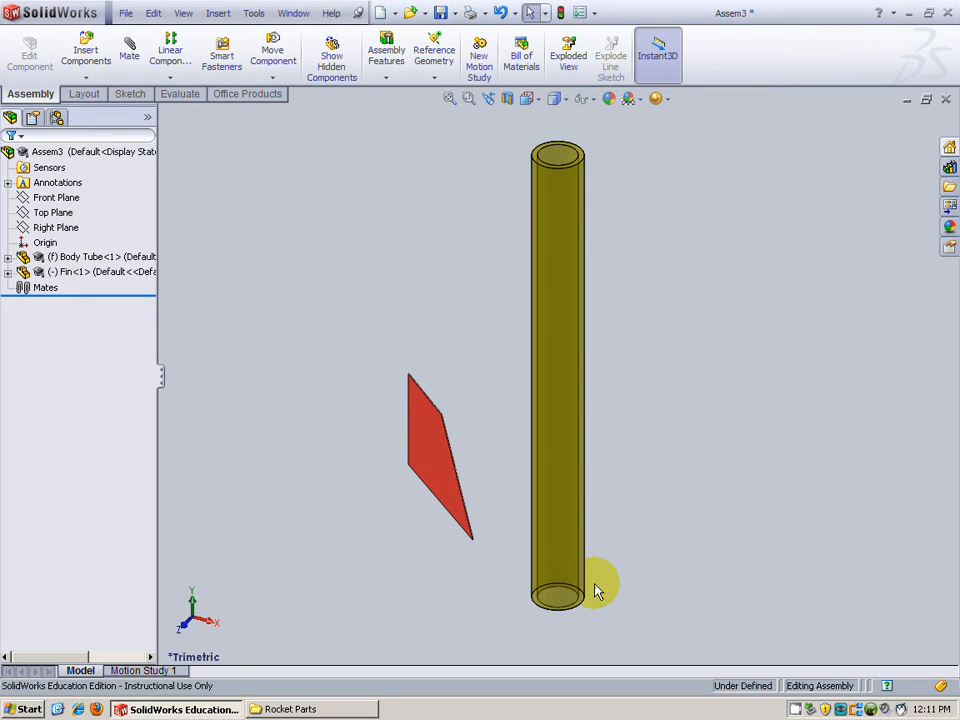
mouse_move(650, 573)
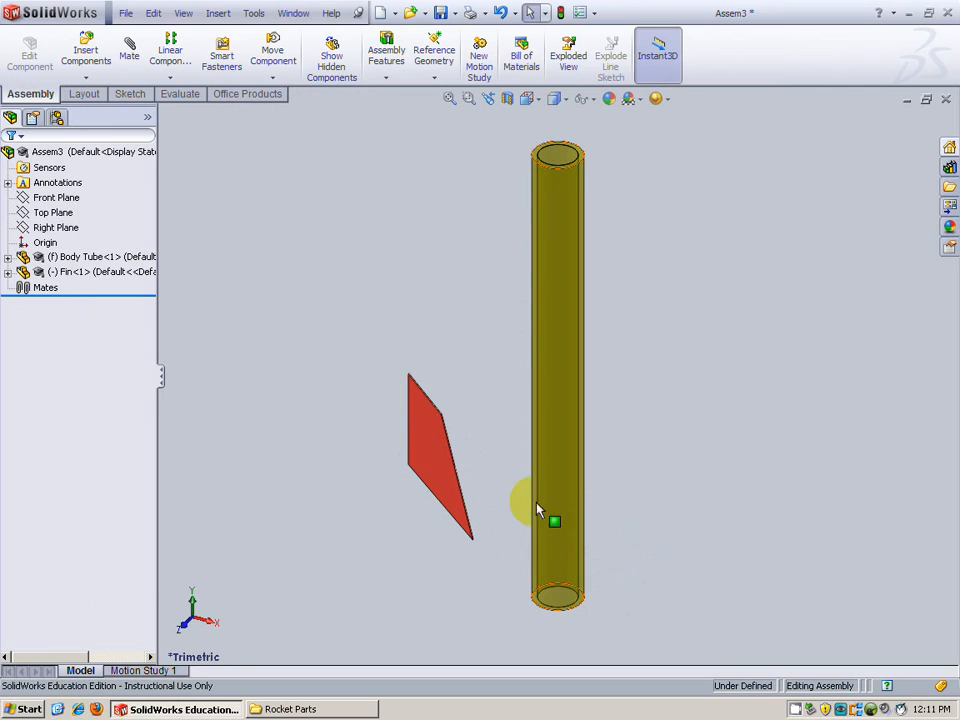
mouse_move(410, 445)
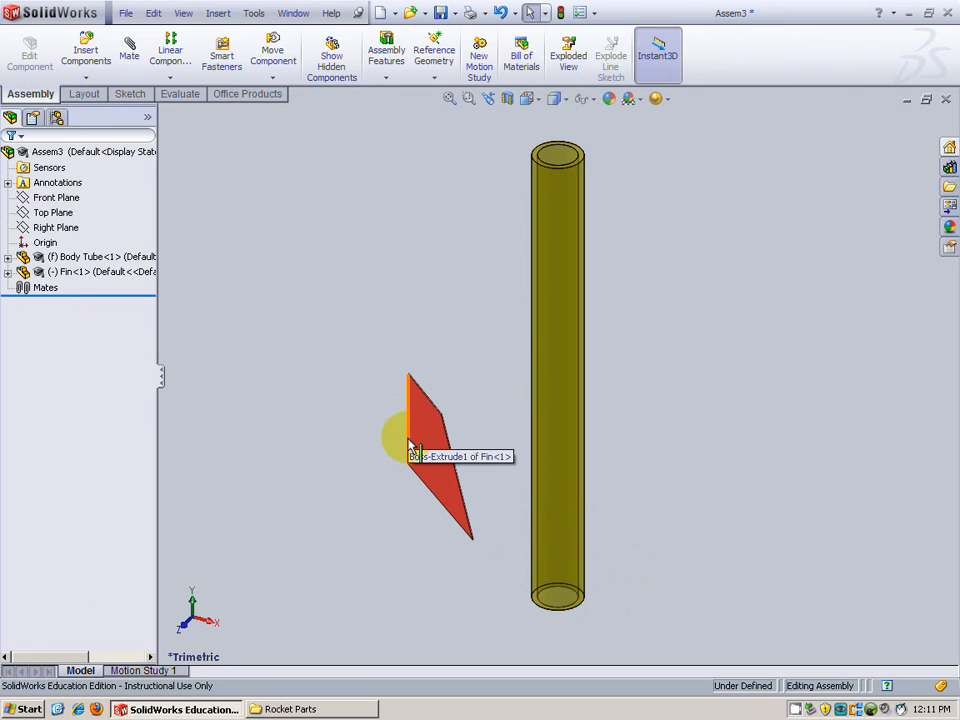
mouse_move(408, 423)
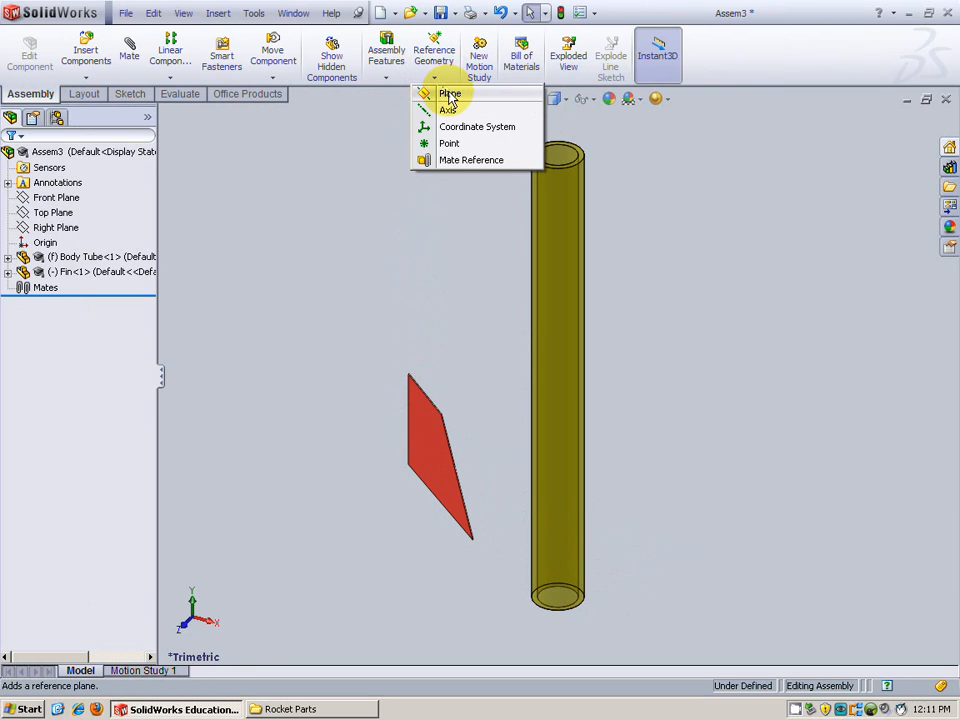
- Create PLANE1 referenced to the Body Tube's Front Plane, offset 0.5625 in
left_click(450, 93)
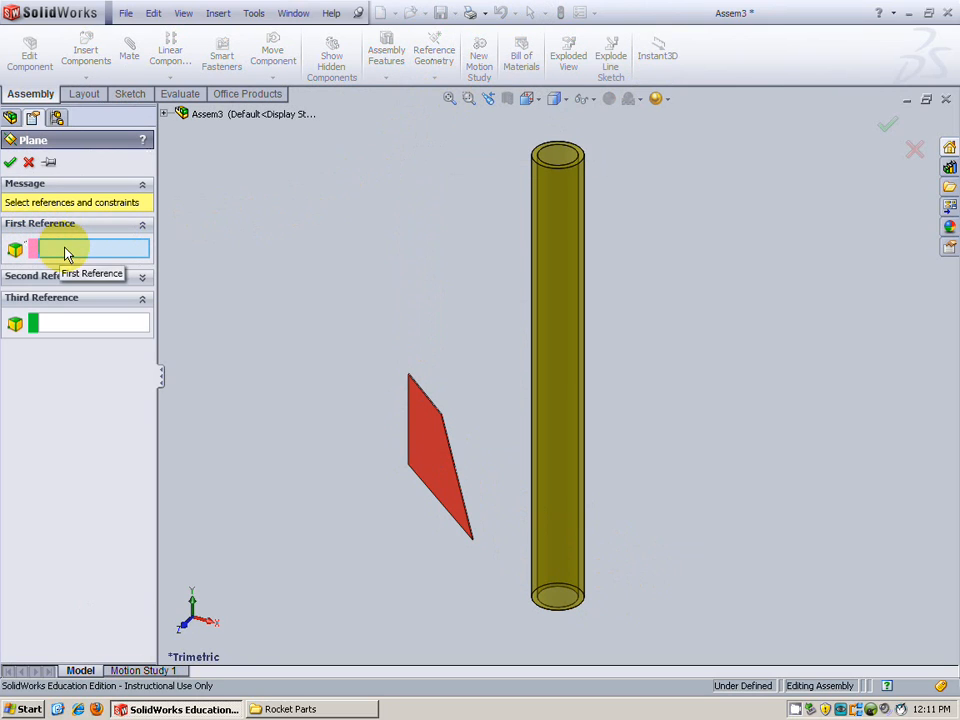
left_click(164, 113)
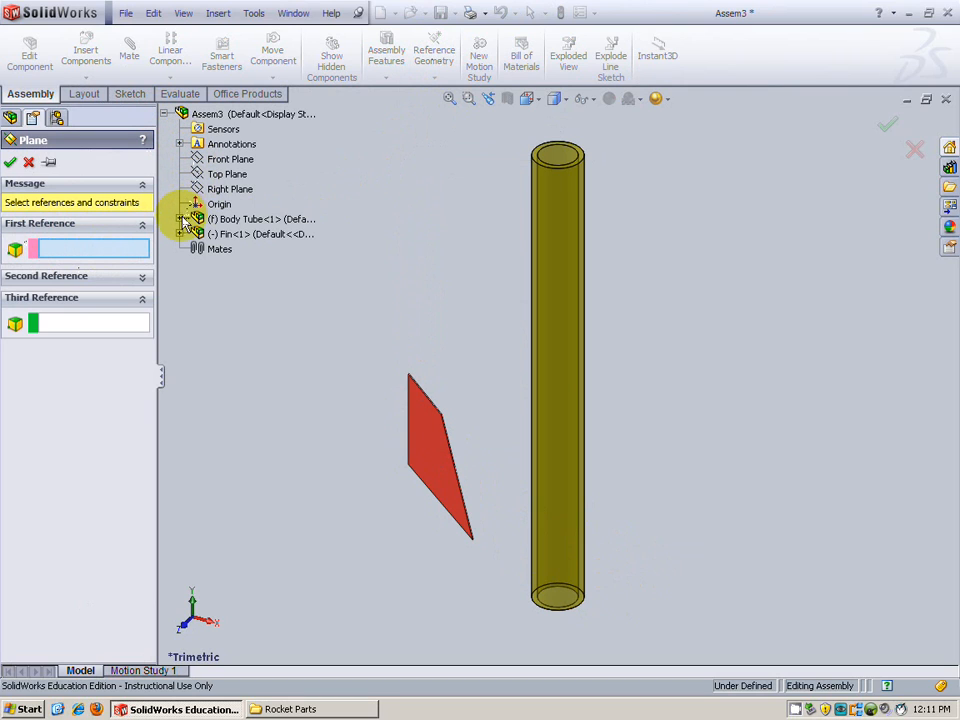
left_click(184, 219)
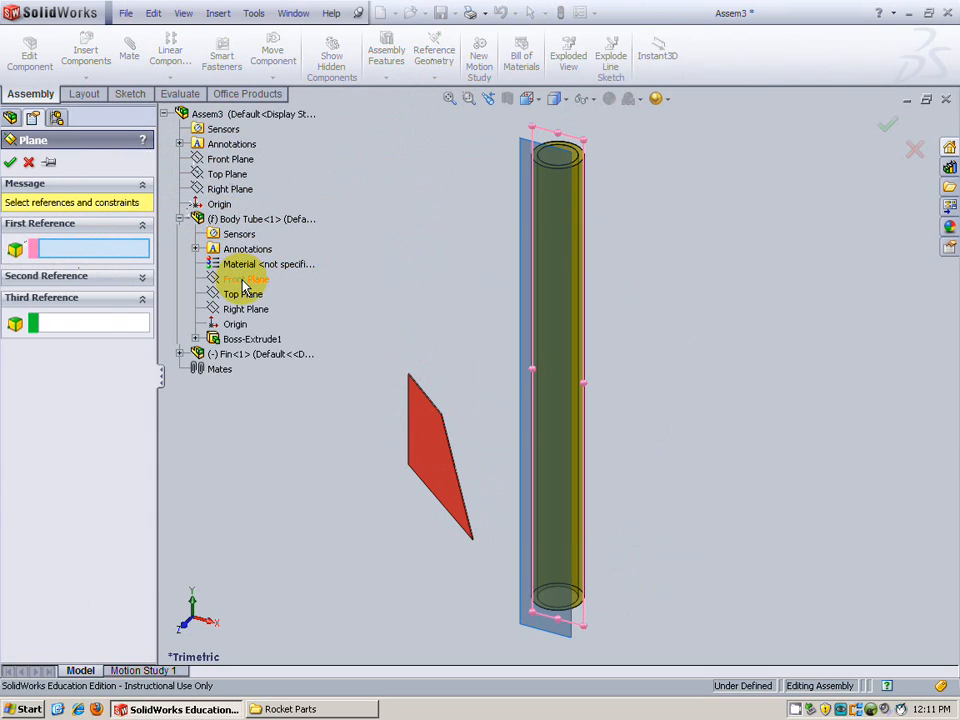
left_click(243, 278)
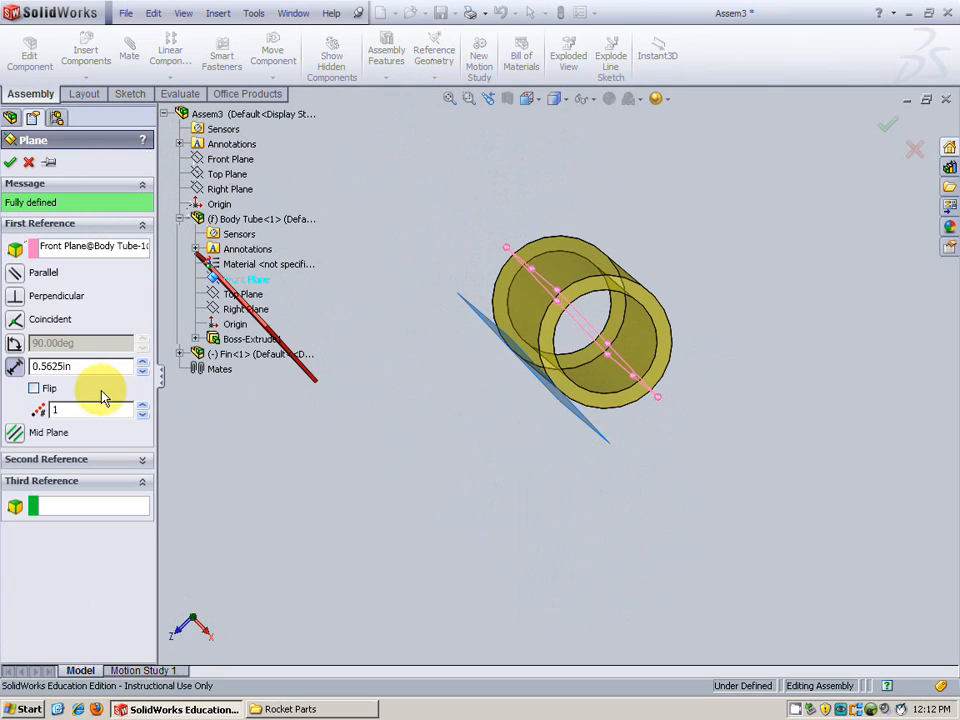
mouse_move(157, 463)
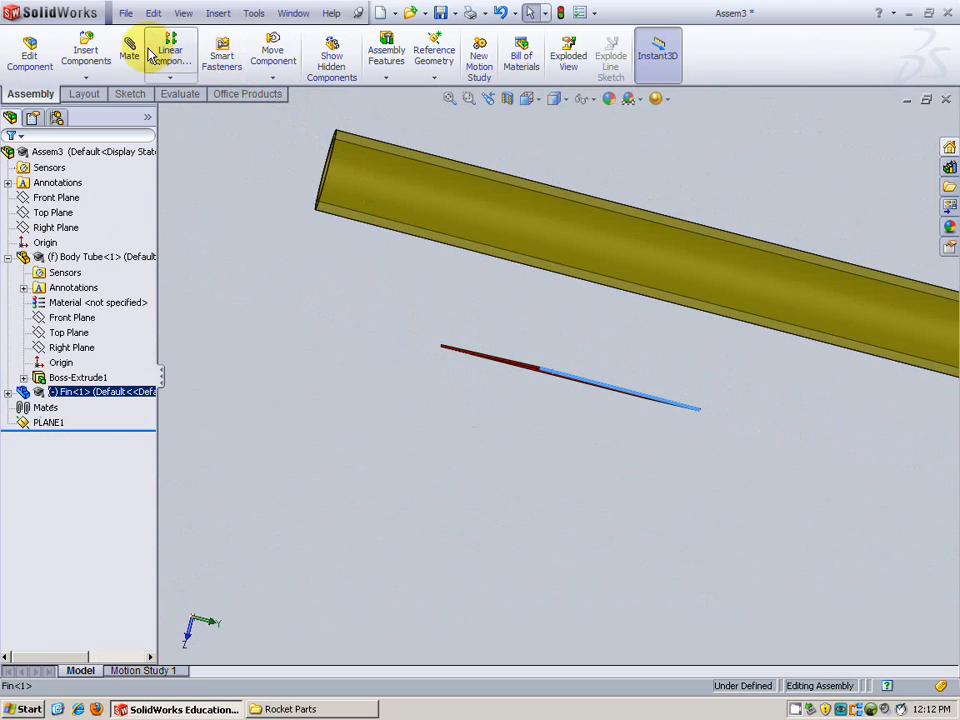
- Mate the fin's flat face coincident with PLANE1 (Coincident1)
left_click(128, 52)
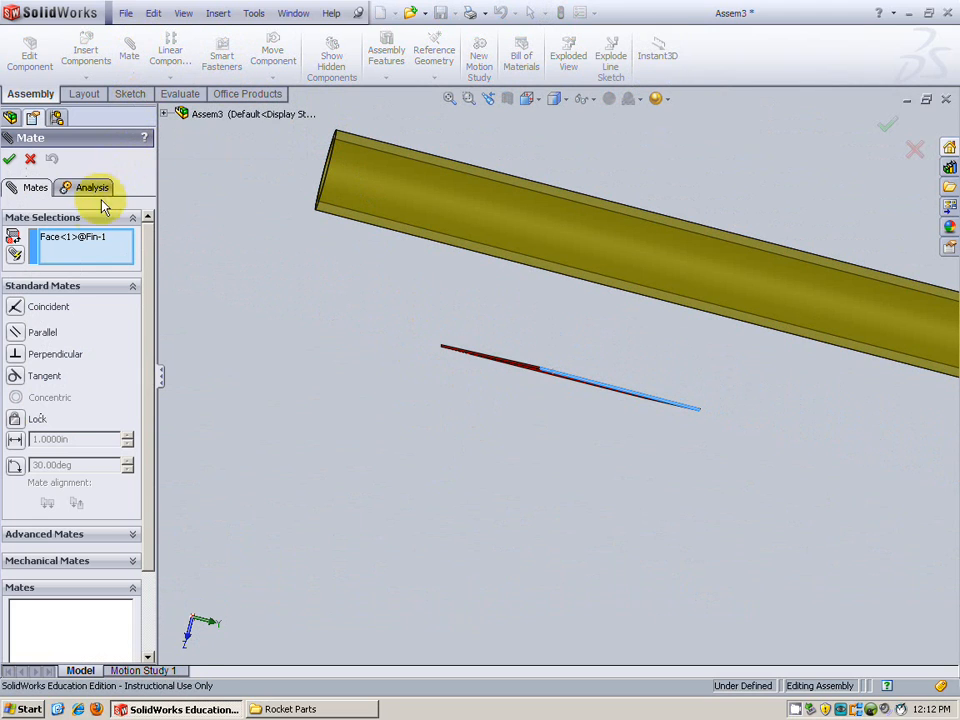
mouse_move(558, 382)
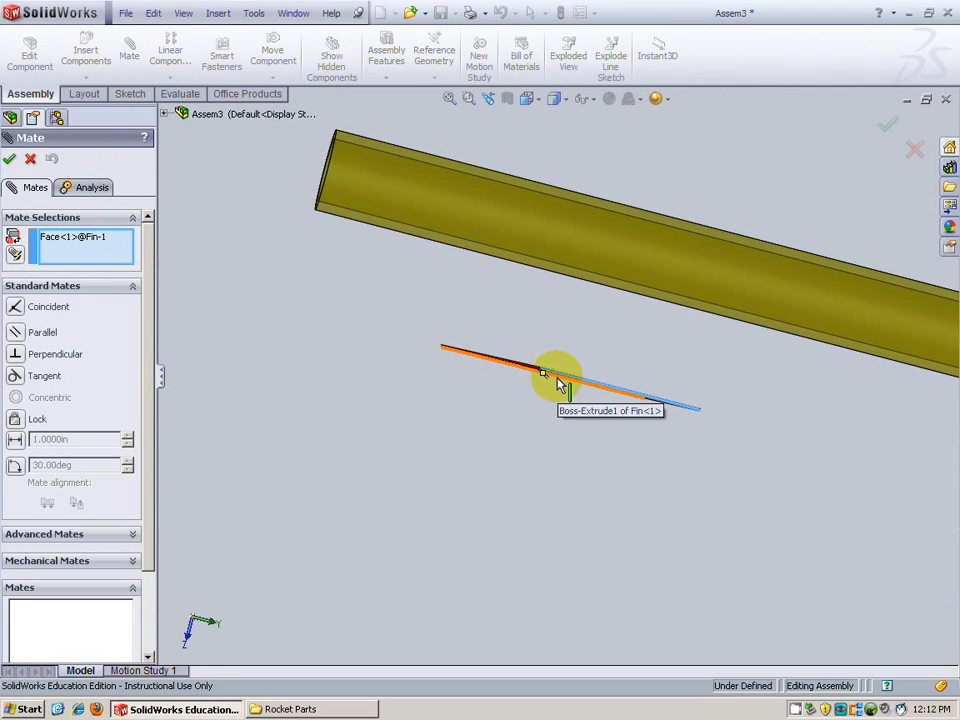
mouse_move(560, 270)
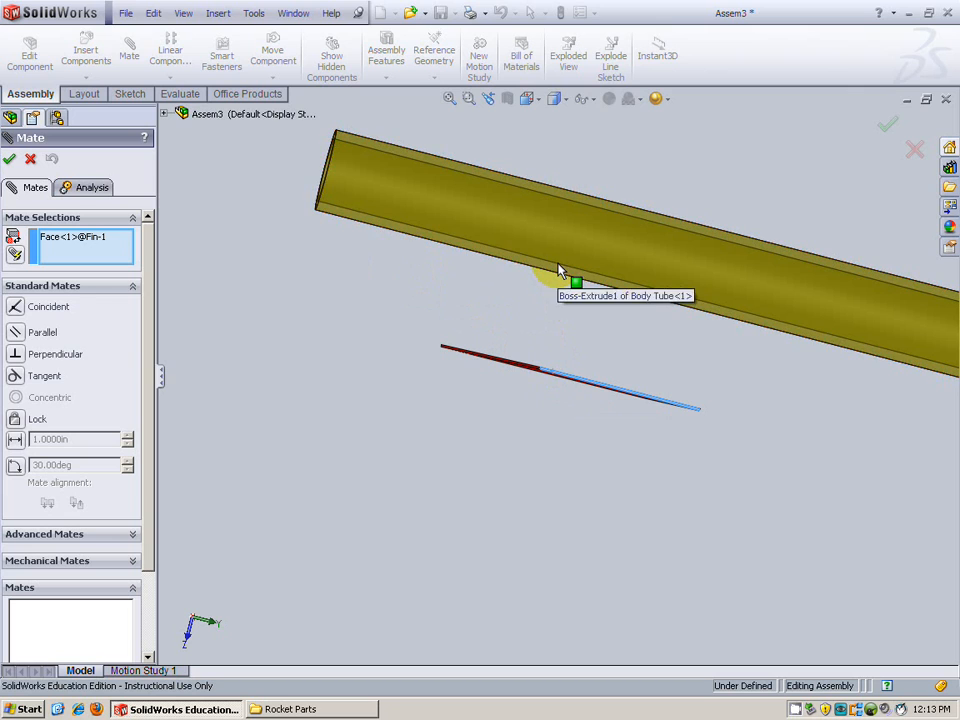
left_click(164, 113)
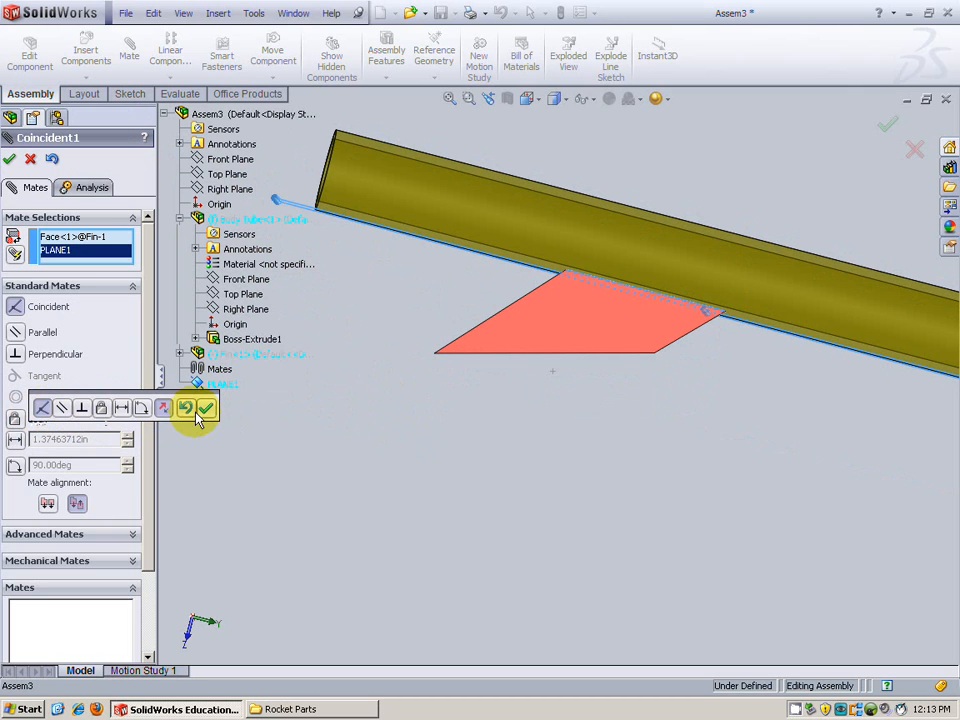
left_click(205, 408)
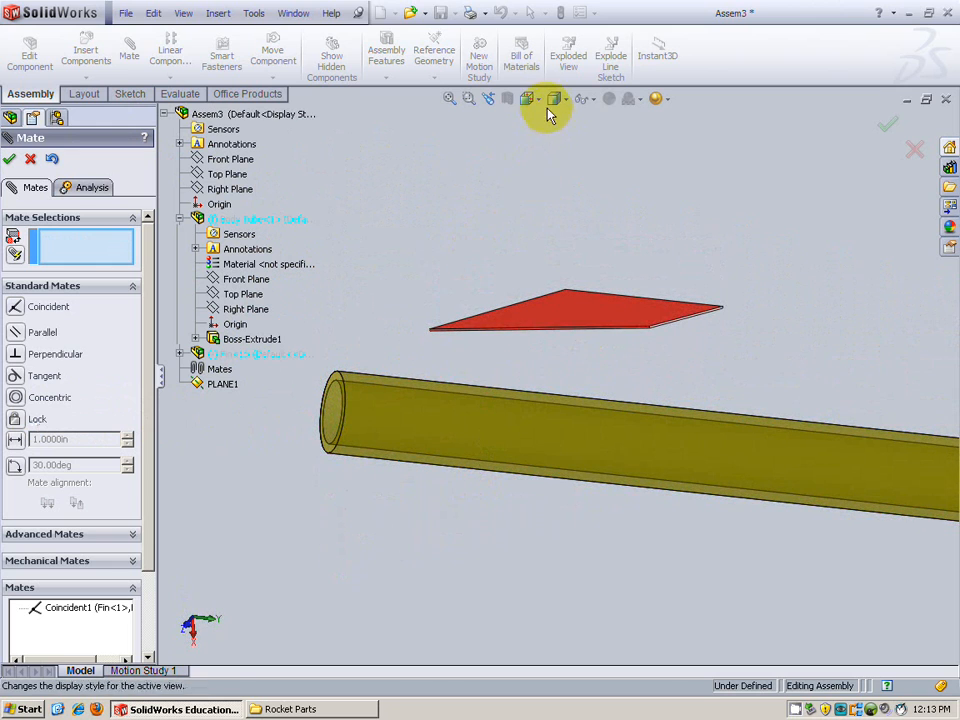
- Switch to Bottom view and pick the fin's Front Plane as the first mate reference
left_click(557, 98)
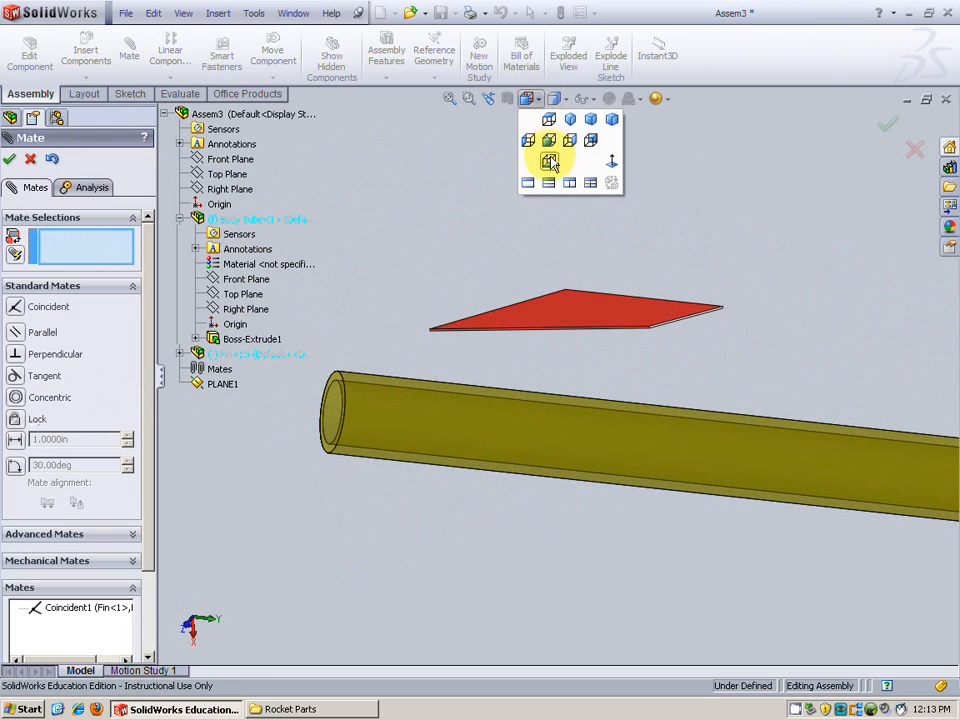
left_click(549, 161)
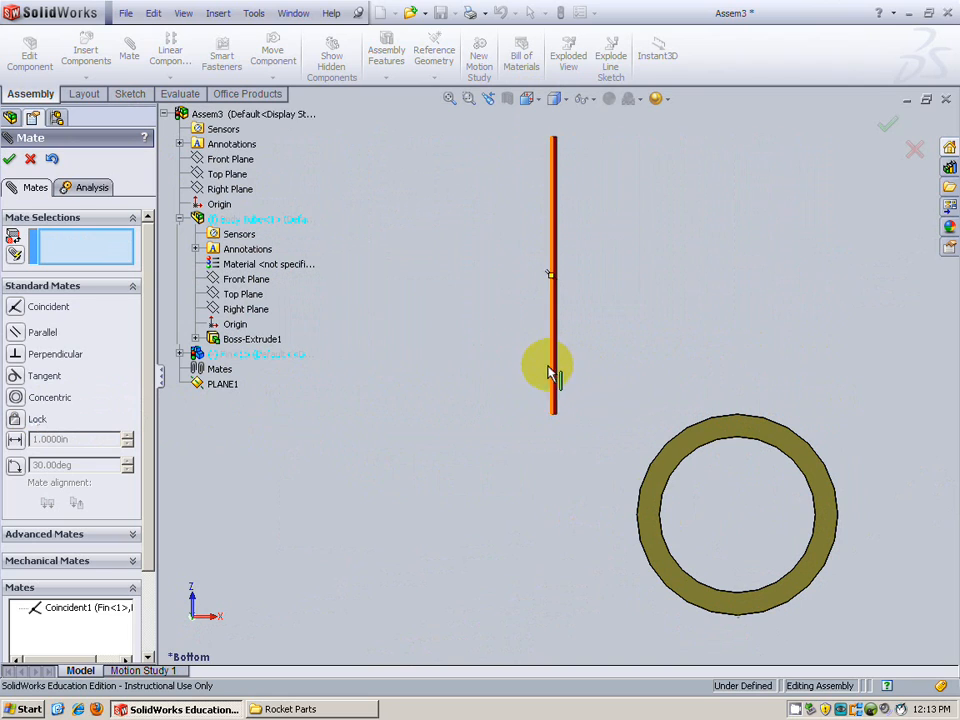
mouse_move(582, 357)
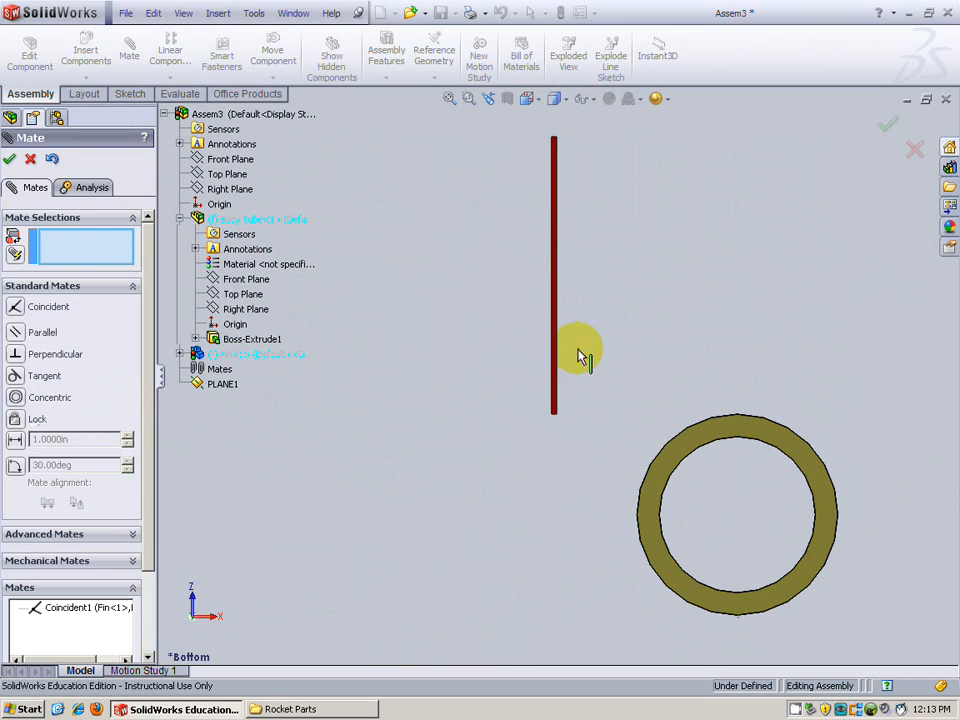
mouse_move(662, 382)
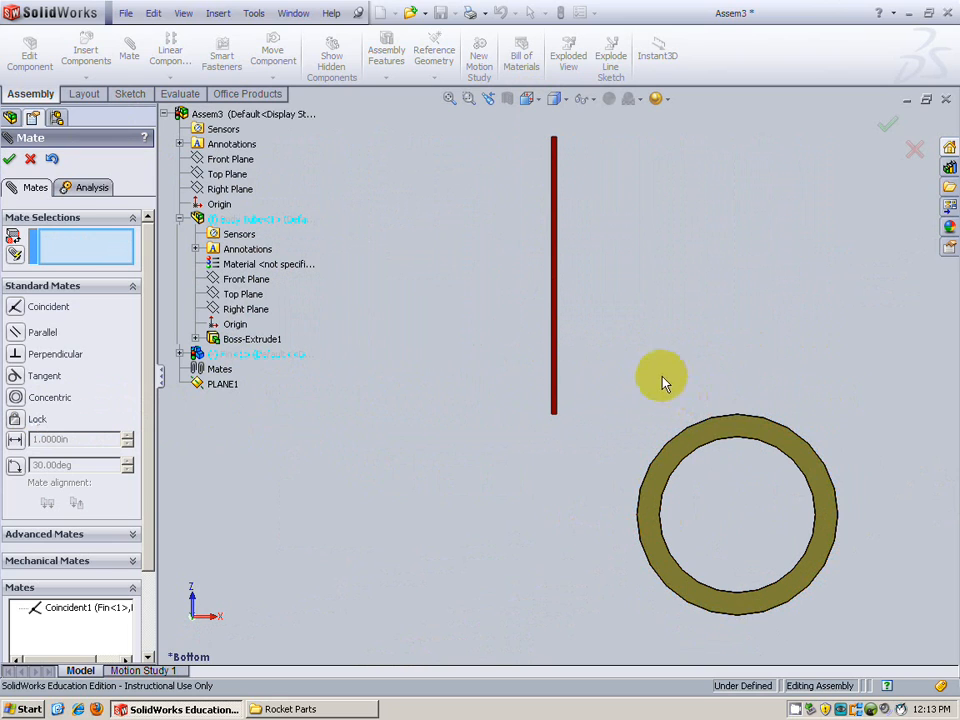
mouse_move(415, 247)
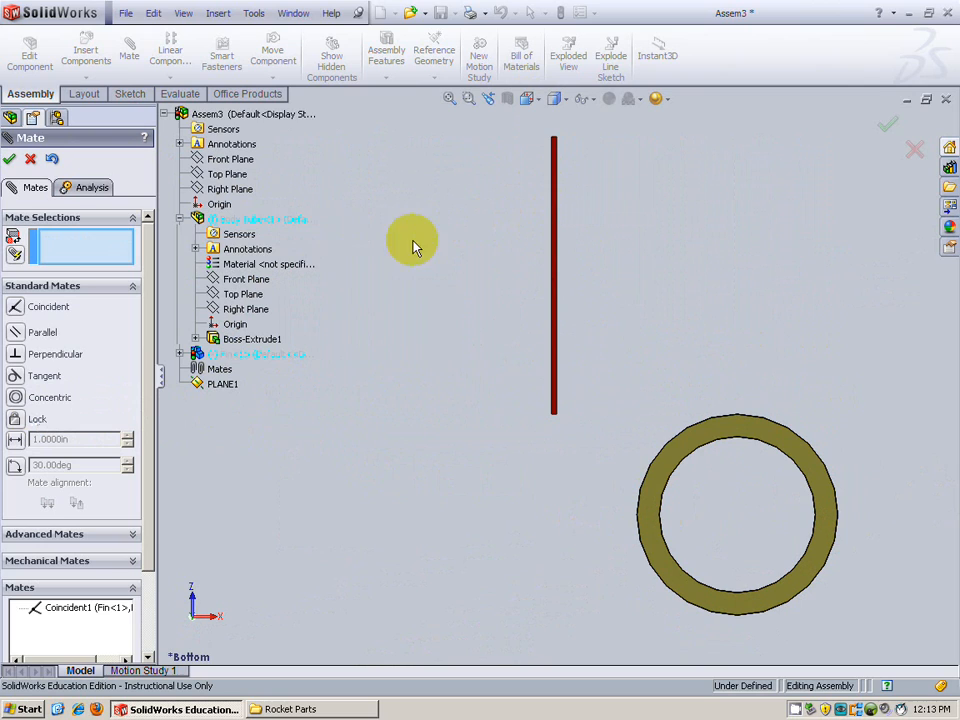
mouse_move(73, 247)
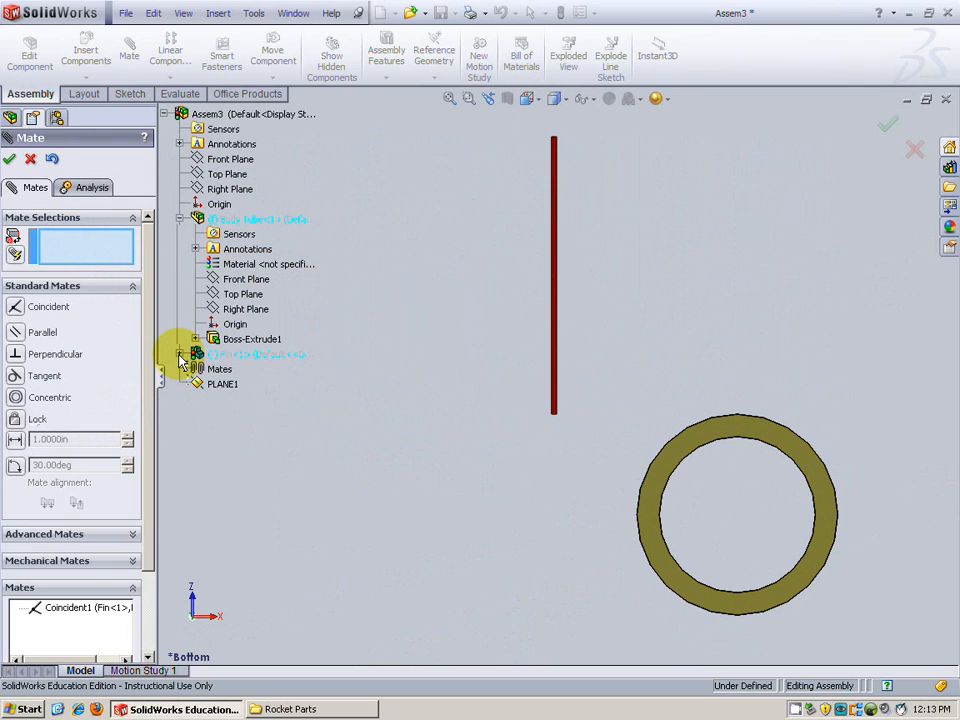
left_click(181, 354)
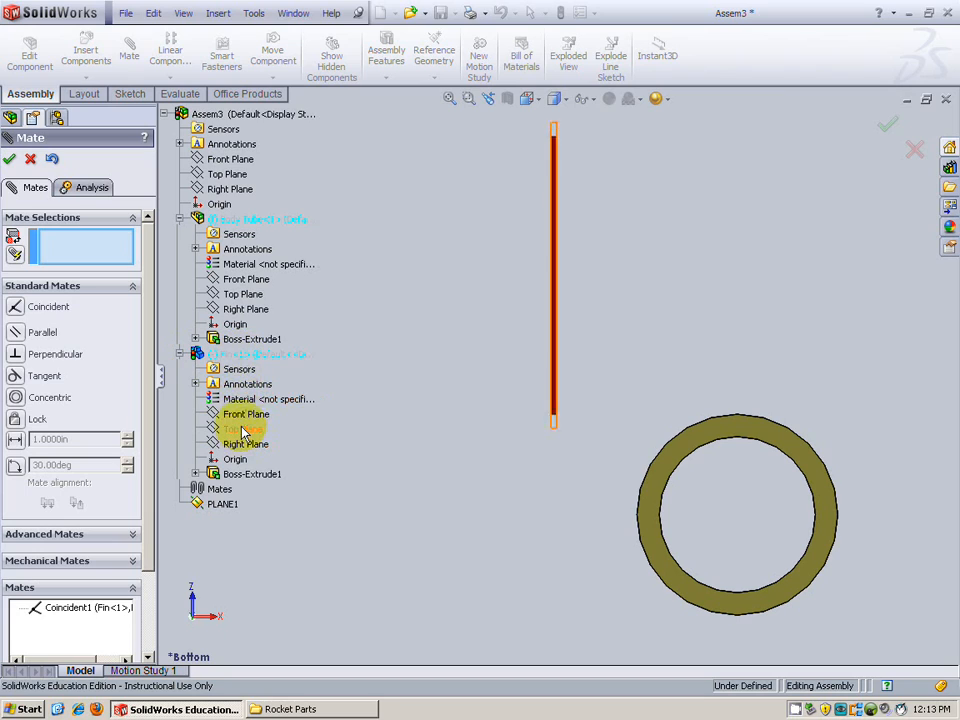
left_click(246, 413)
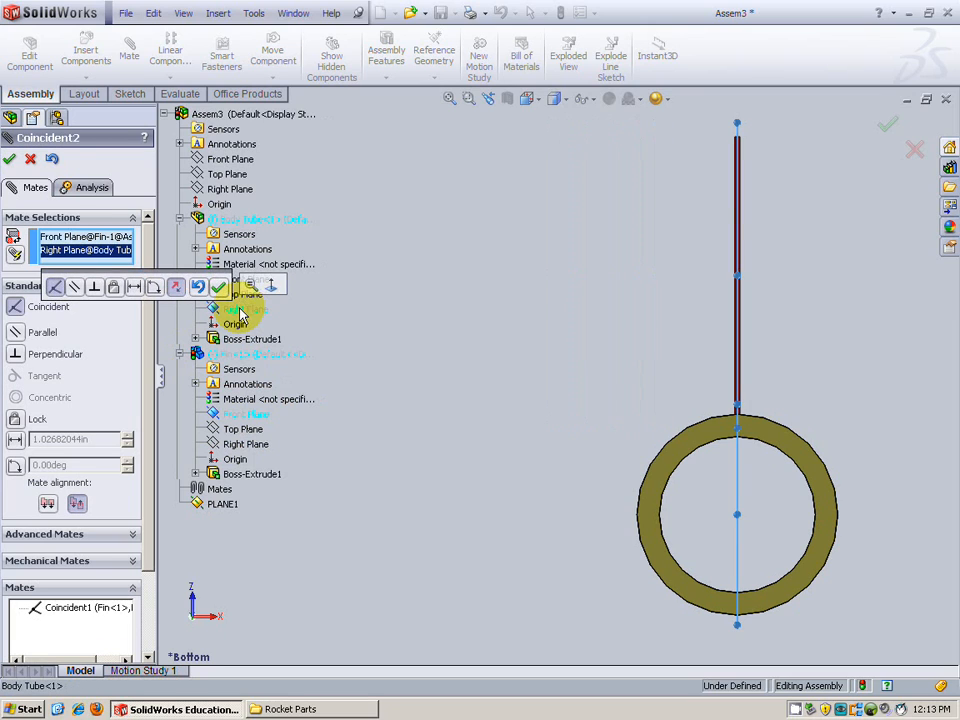
mouse_move(737, 271)
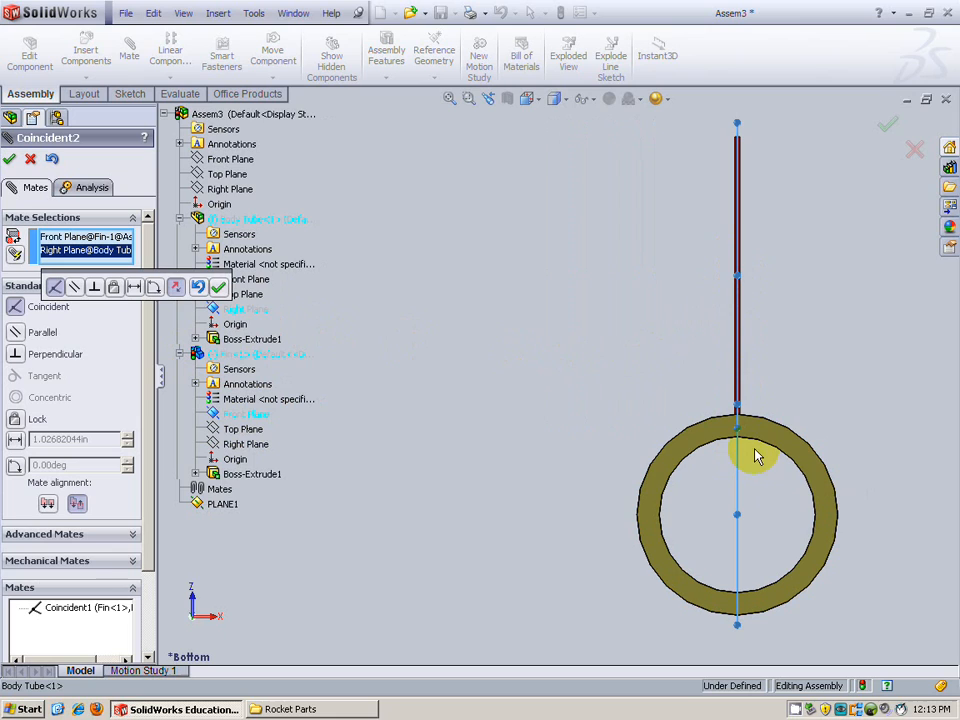
- Mate it coincident with the Body Tube's Right Plane (Coincident2), centring the fin
left_click(280, 219)
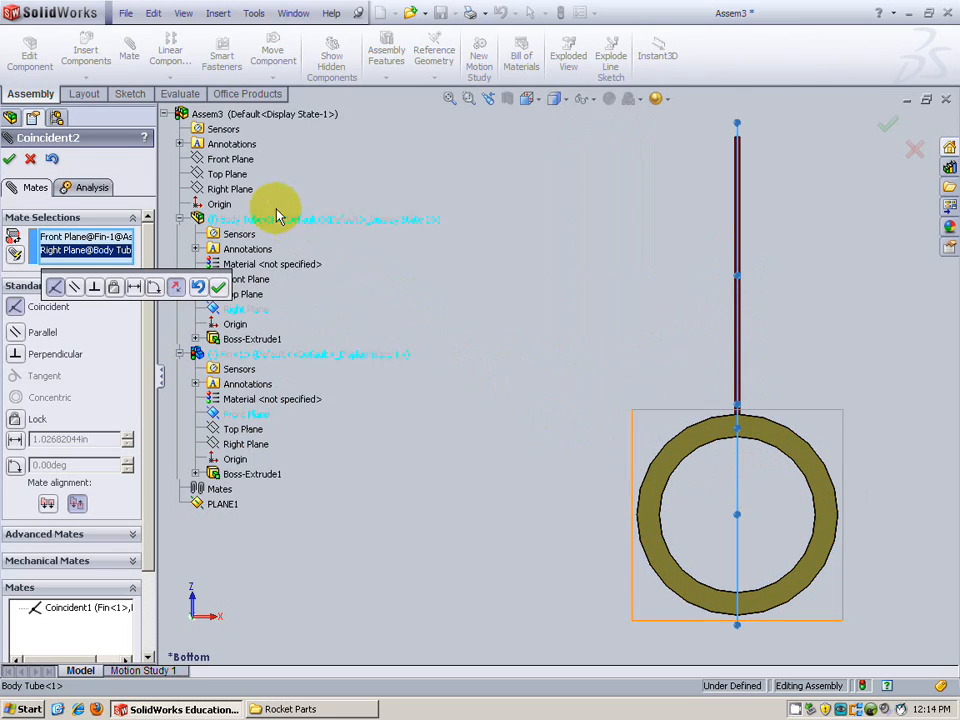
left_click(230, 159)
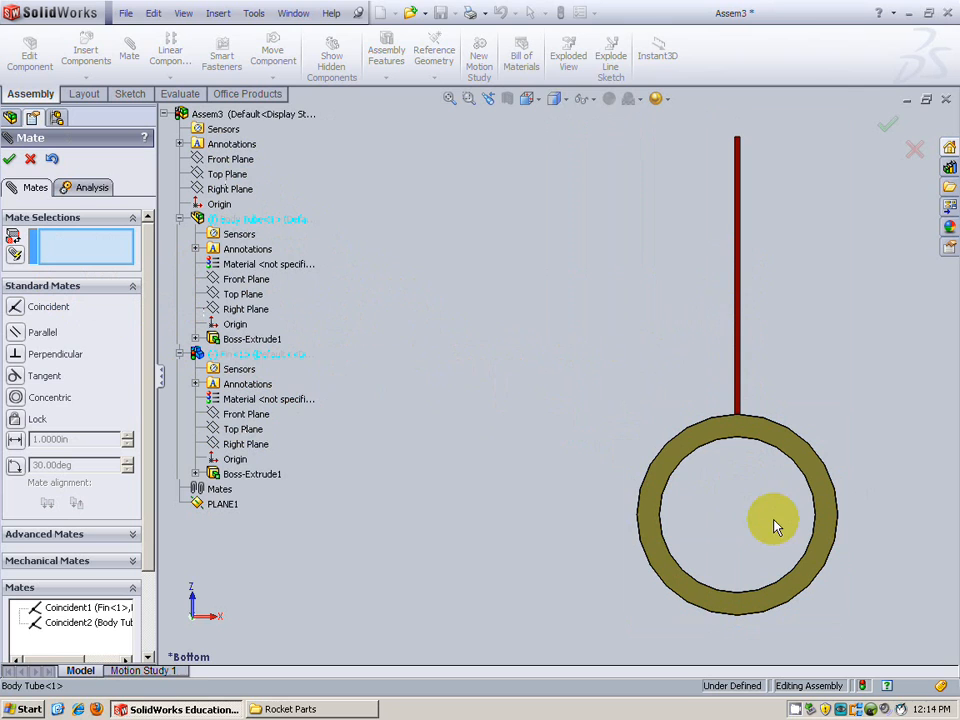
left_click(525, 98)
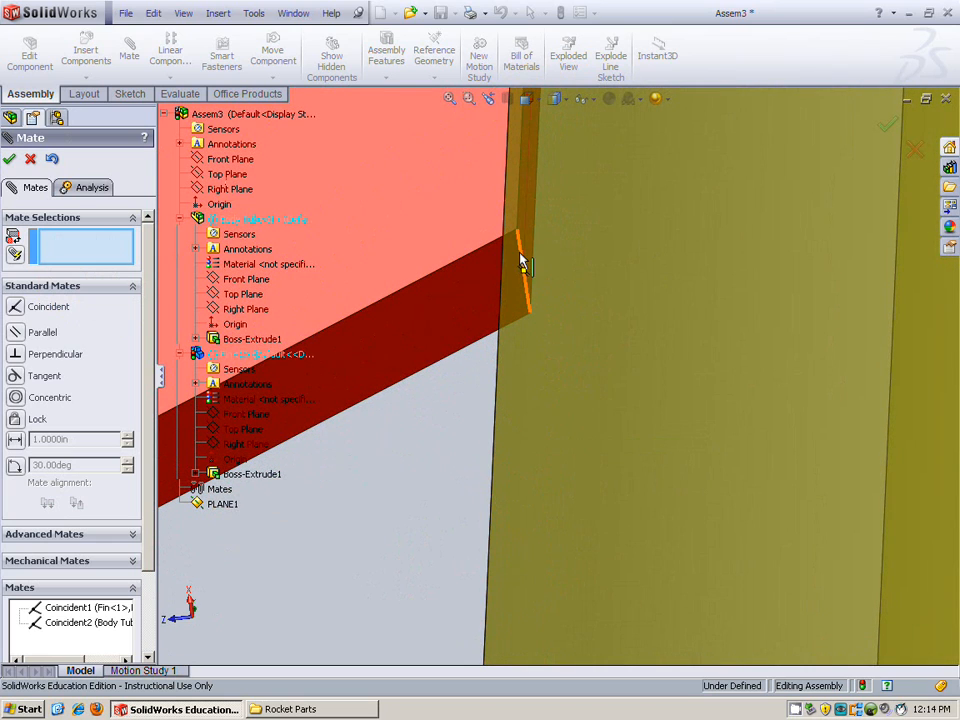
mouse_move(522, 258)
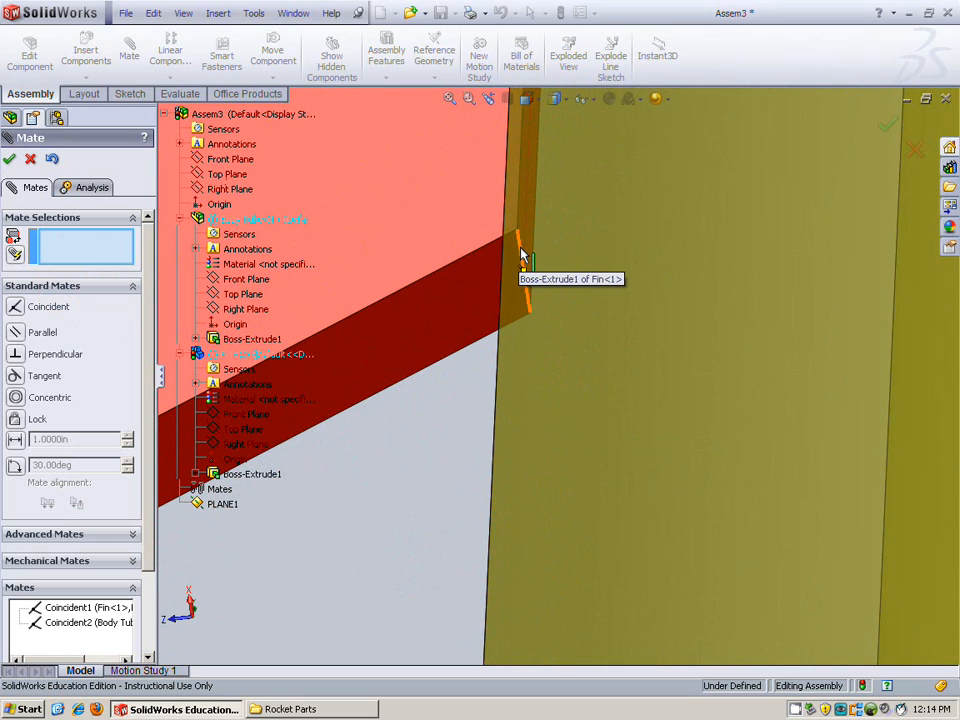
- Add a 0.25 in distance mate (Distance1) between the fin's edge and the tube's end face
left_click(523, 258)
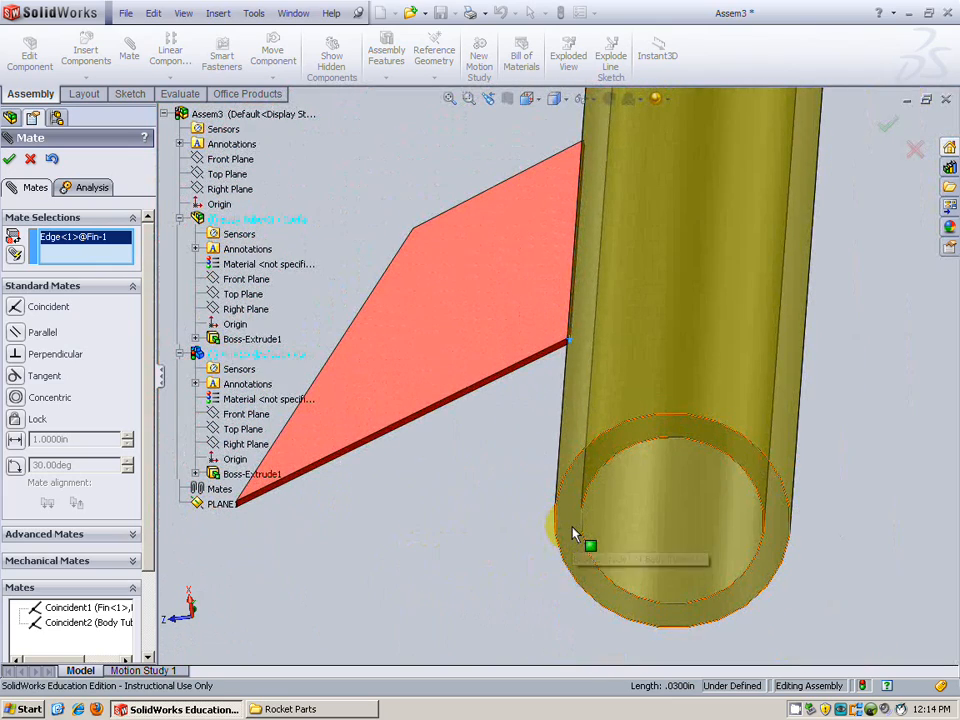
left_click(700, 490)
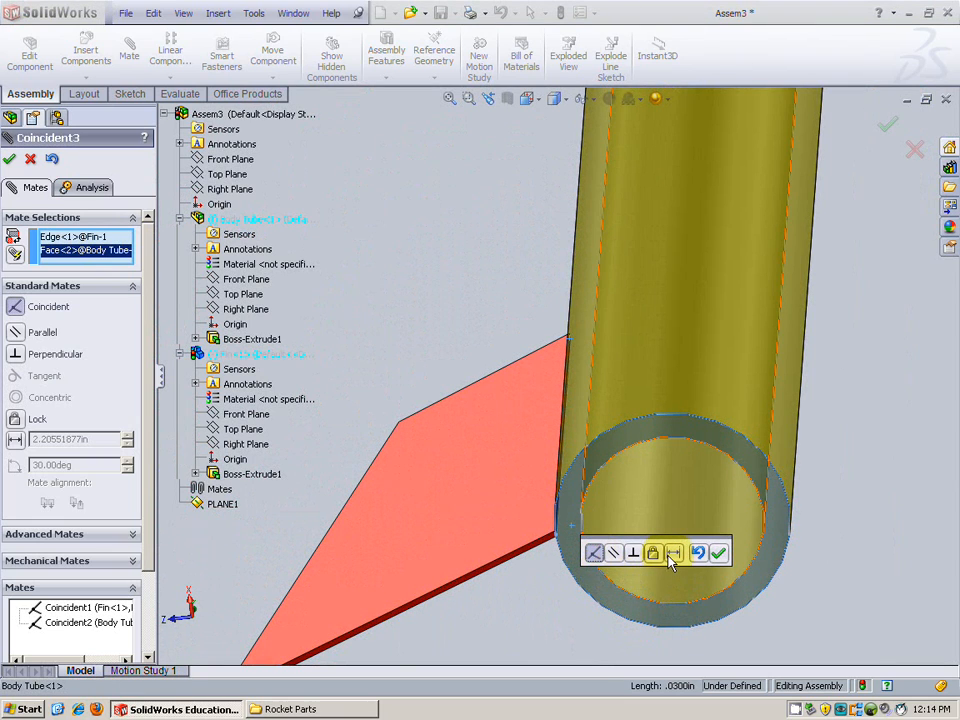
left_click(653, 552)
type(".25")
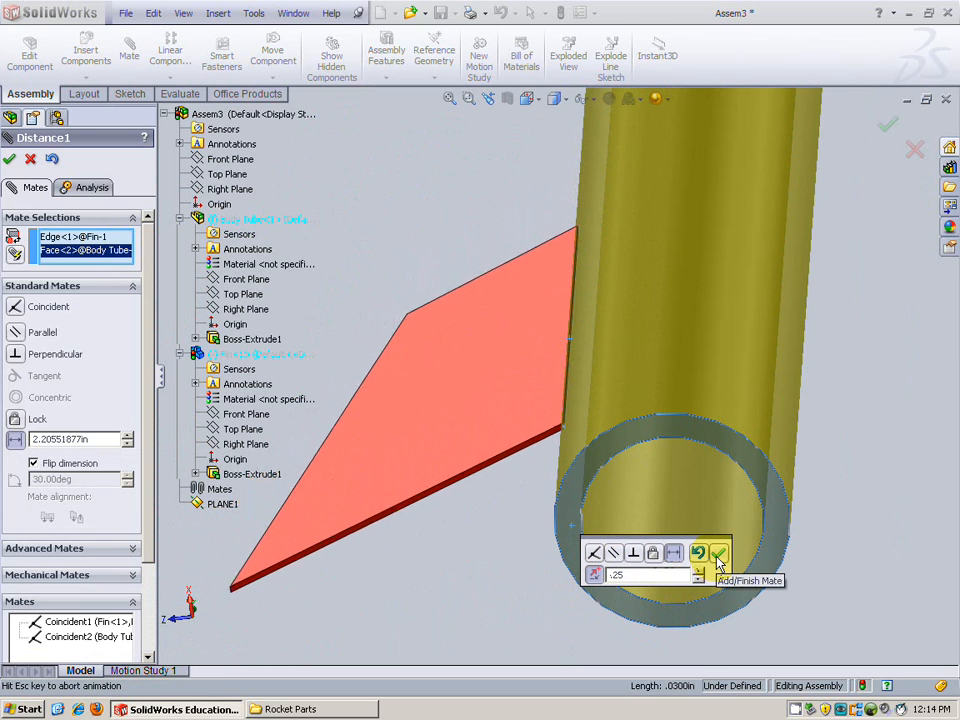
left_click(718, 552)
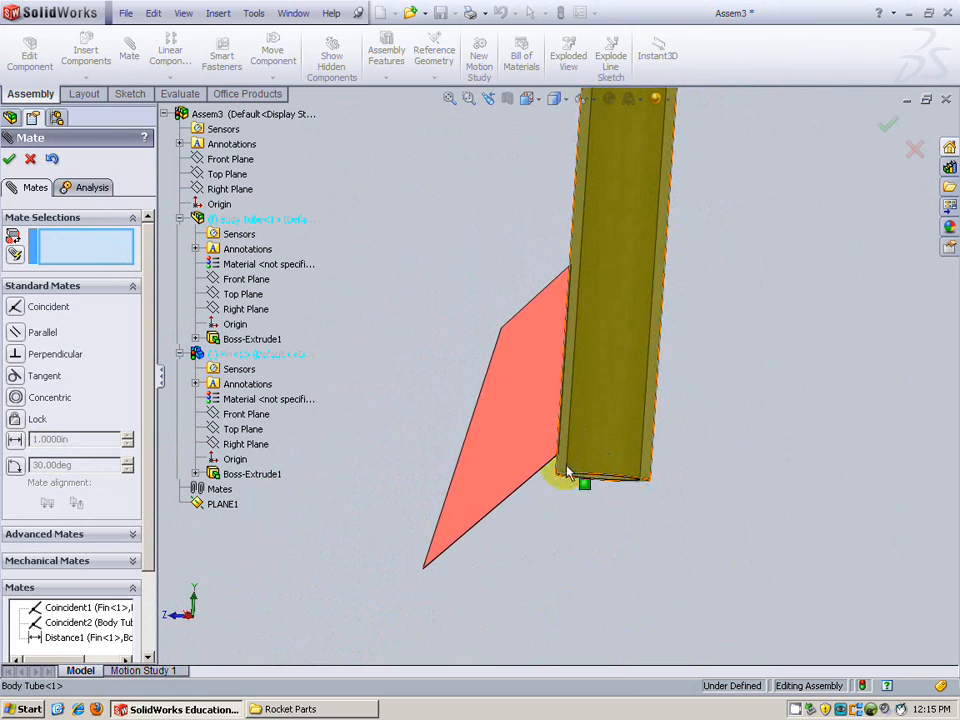
left_click_drag(585, 485, 553, 530)
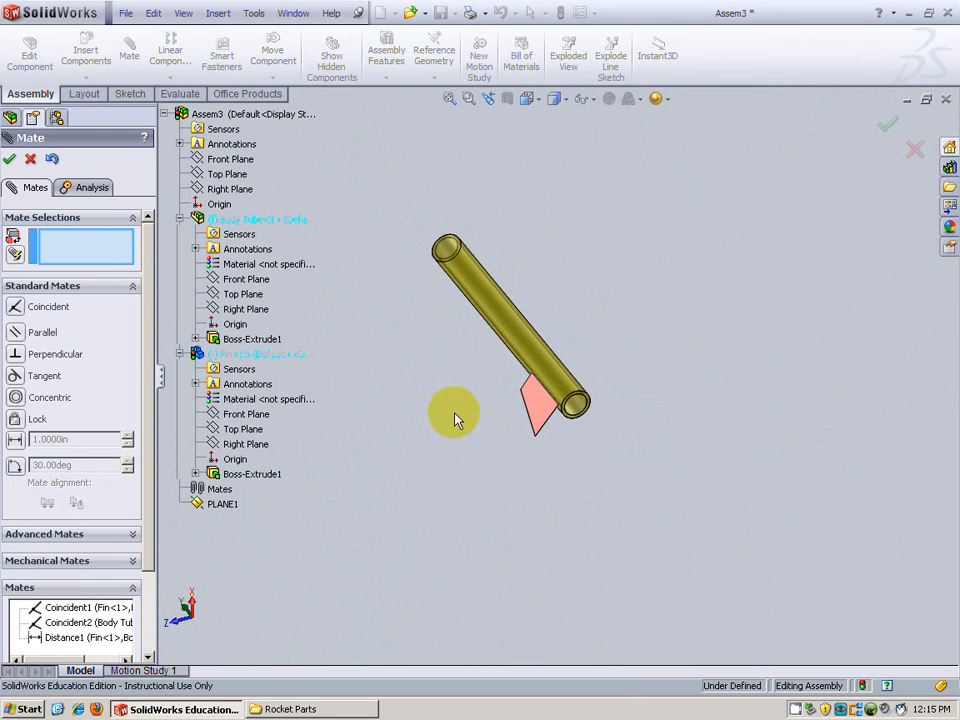
- Finish mating the fin and start a Circular Component Pattern
left_click(9, 159)
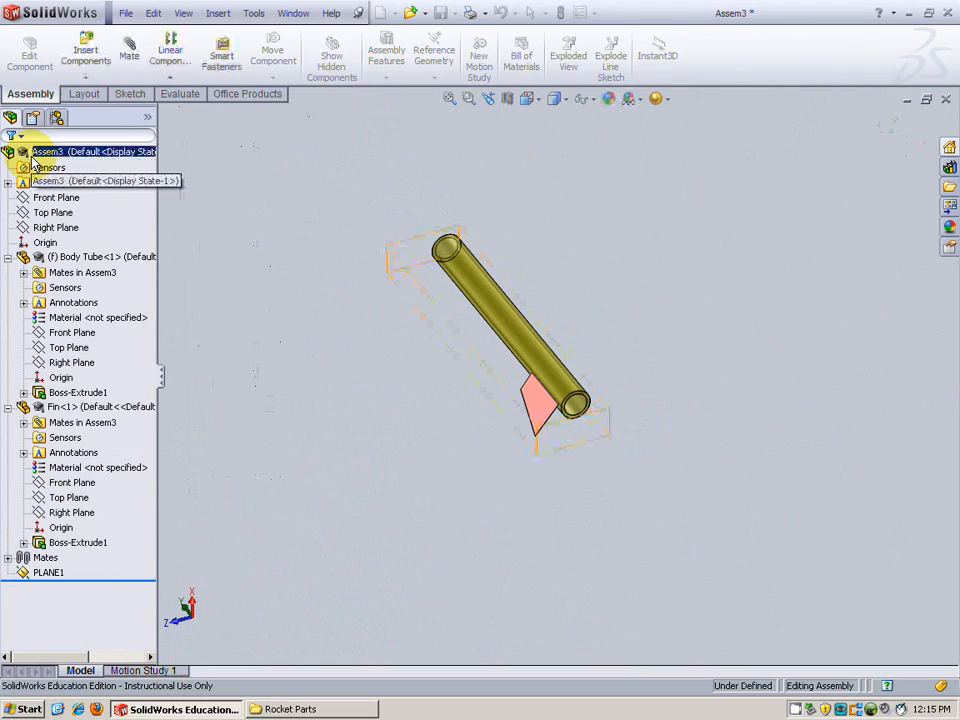
left_click(658, 55)
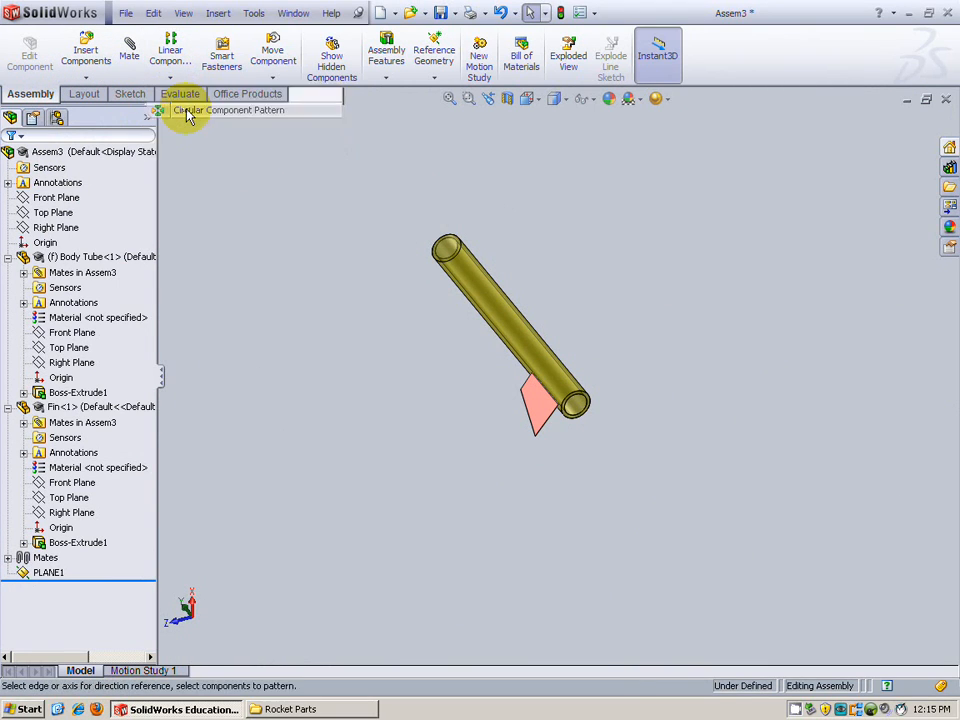
left_click(228, 110)
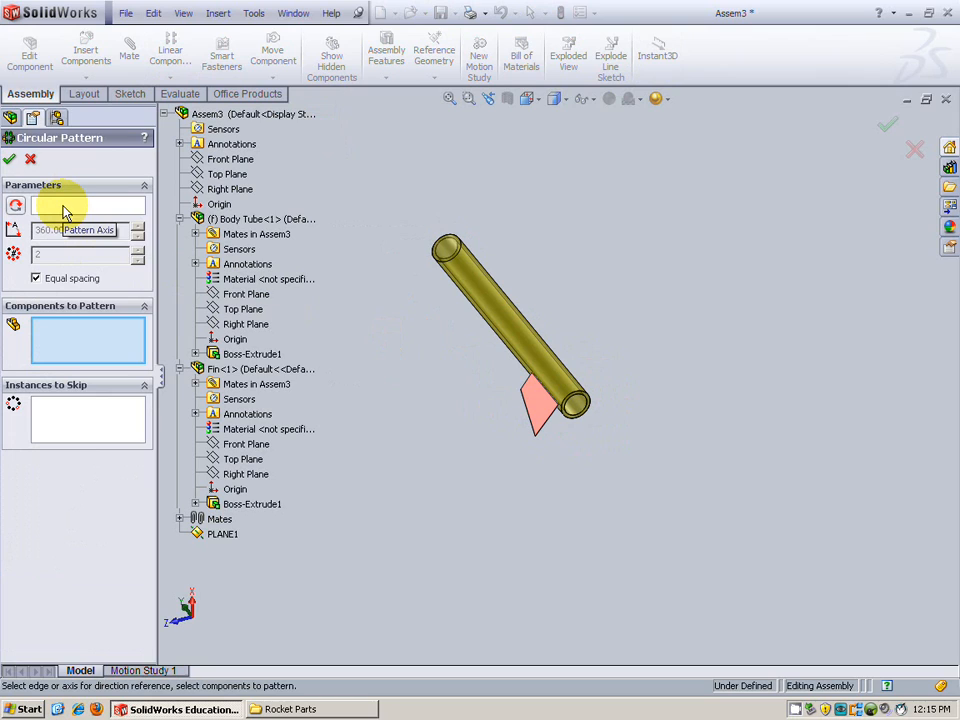
mouse_move(437, 343)
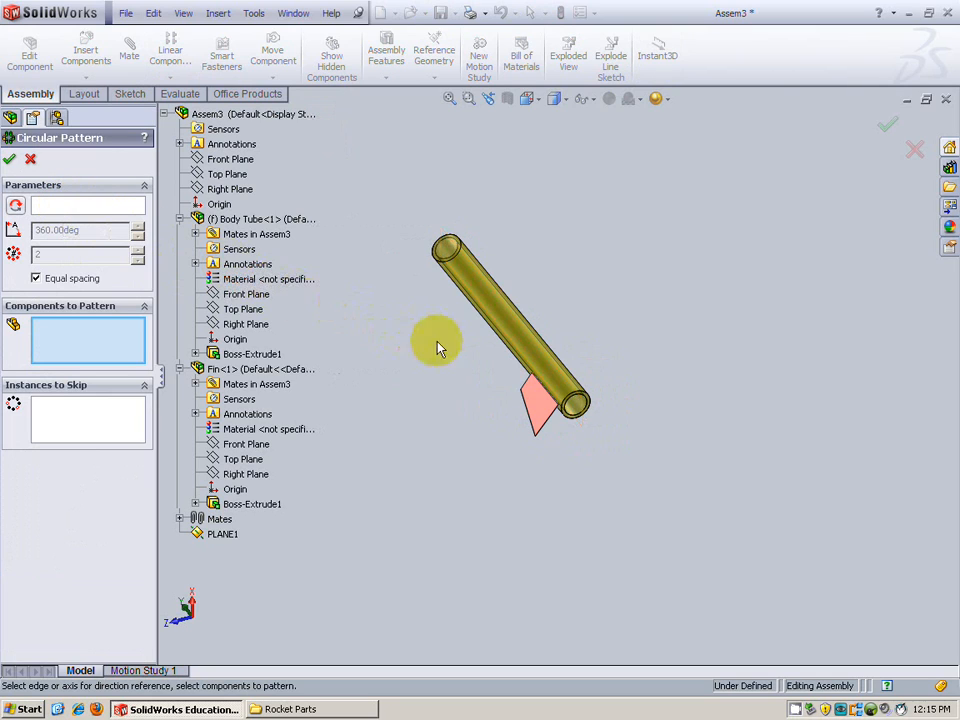
- Use the tube's round face as pattern axis and the Fin as the component to pattern
left_click(500, 310)
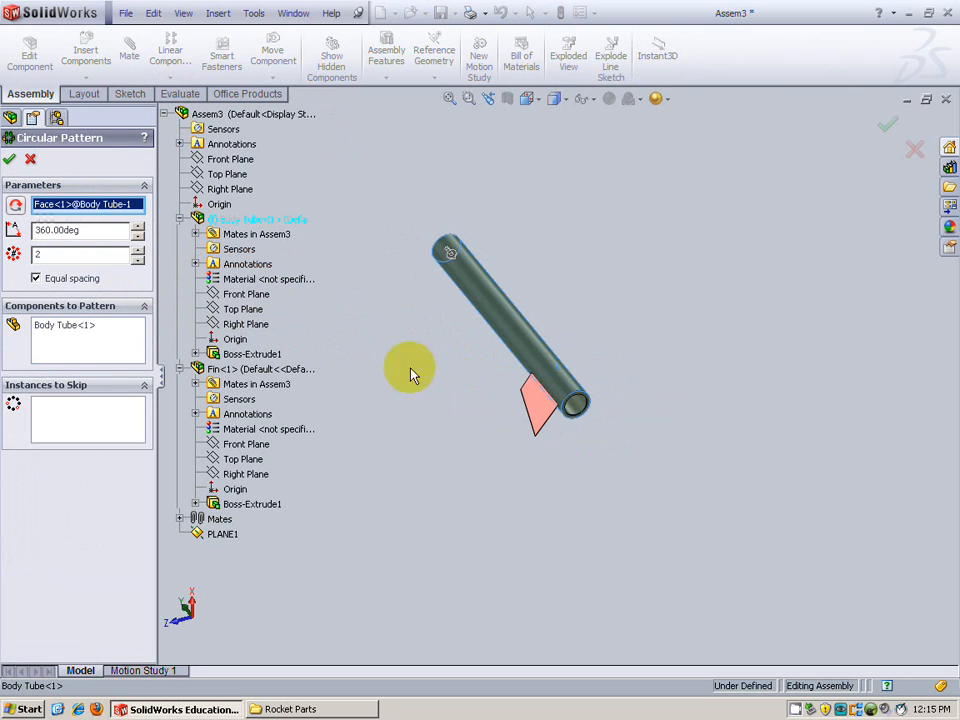
left_click(88, 331)
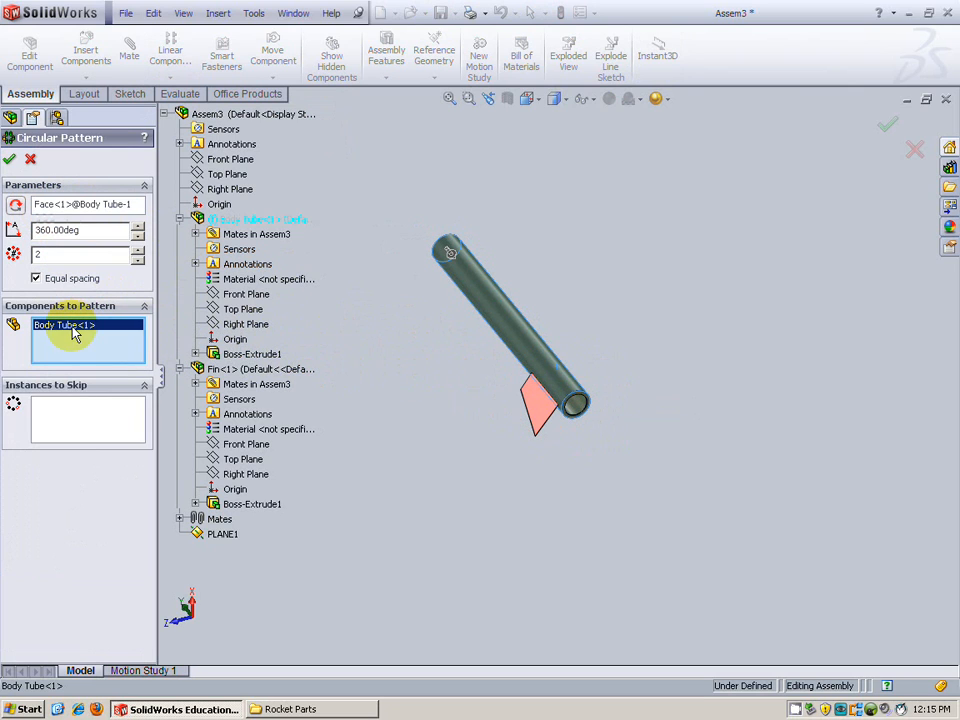
left_click(540, 405)
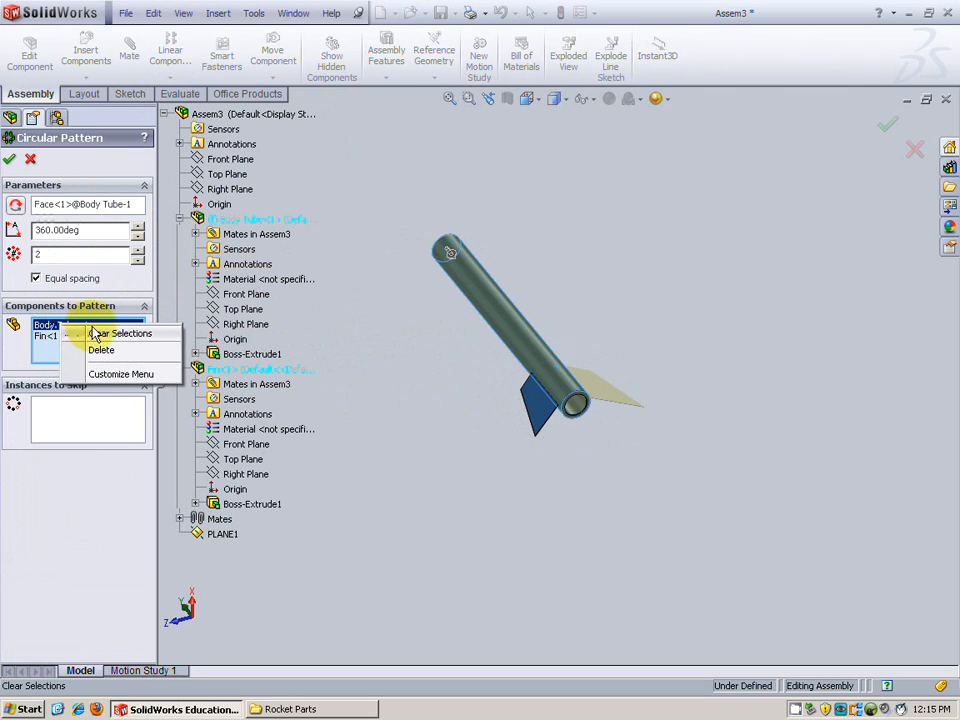
left_click(127, 332)
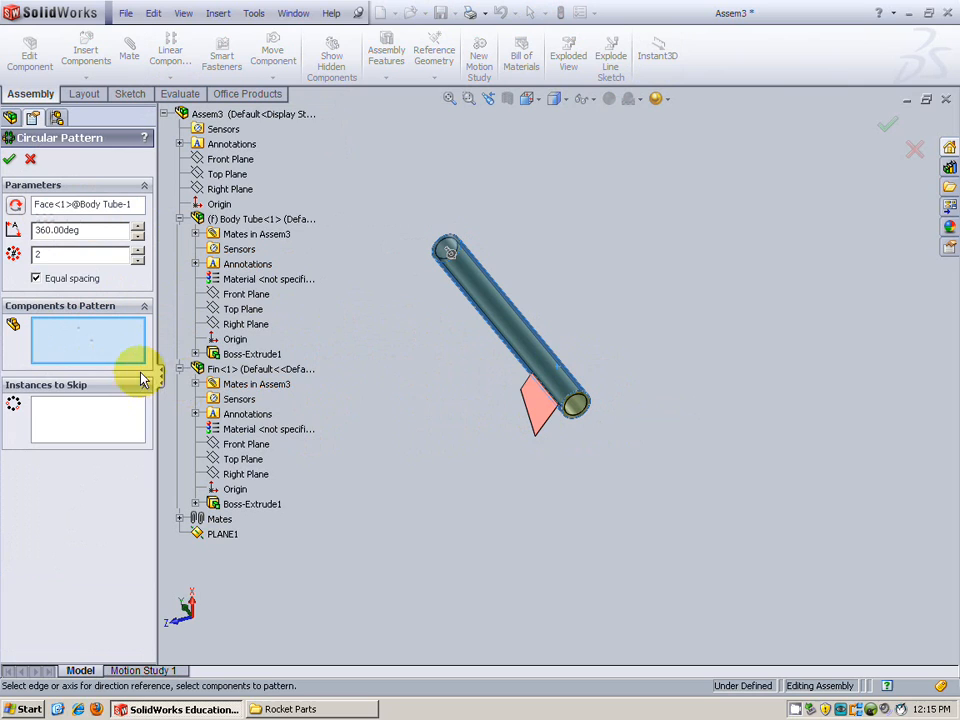
left_click(540, 420)
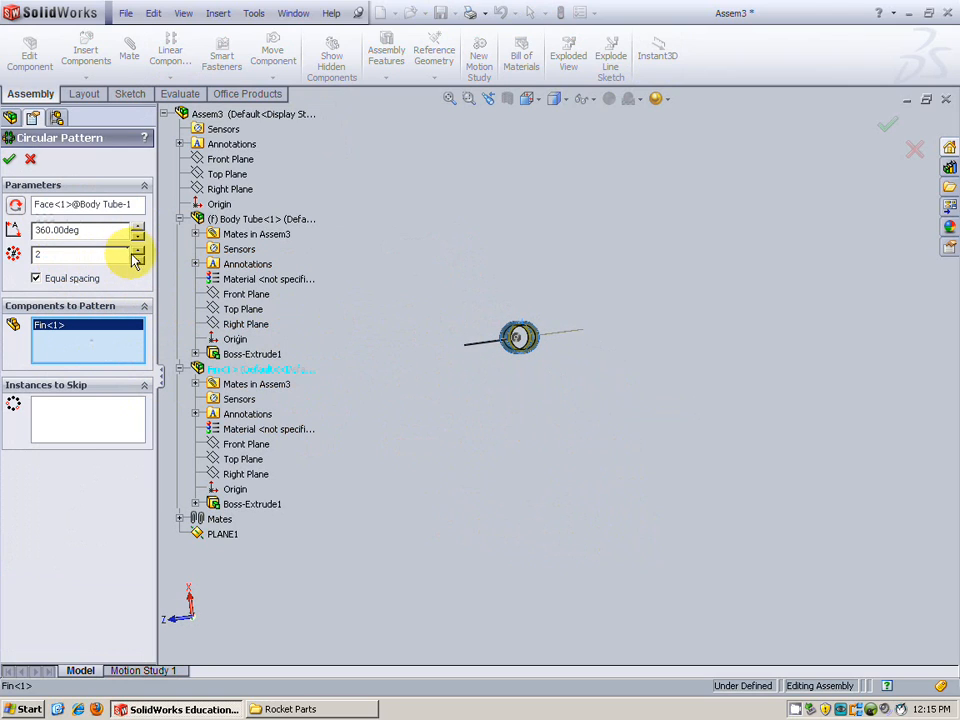
- Set 3 instances with equal spacing over 360° and accept the fin pattern
left_click(137, 251)
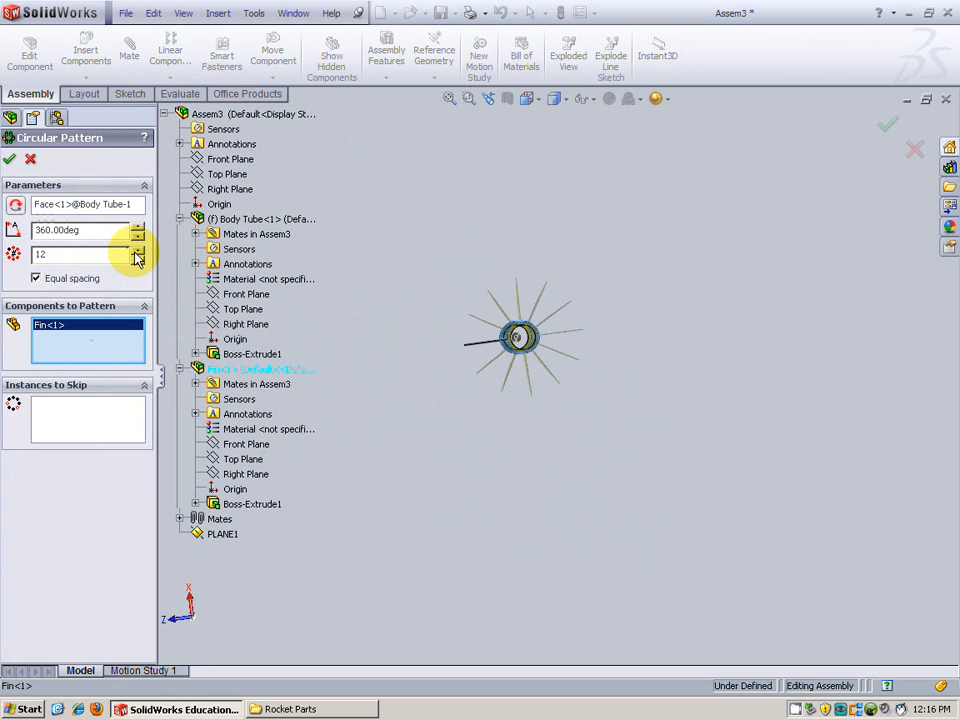
left_click(137, 249)
type("3")
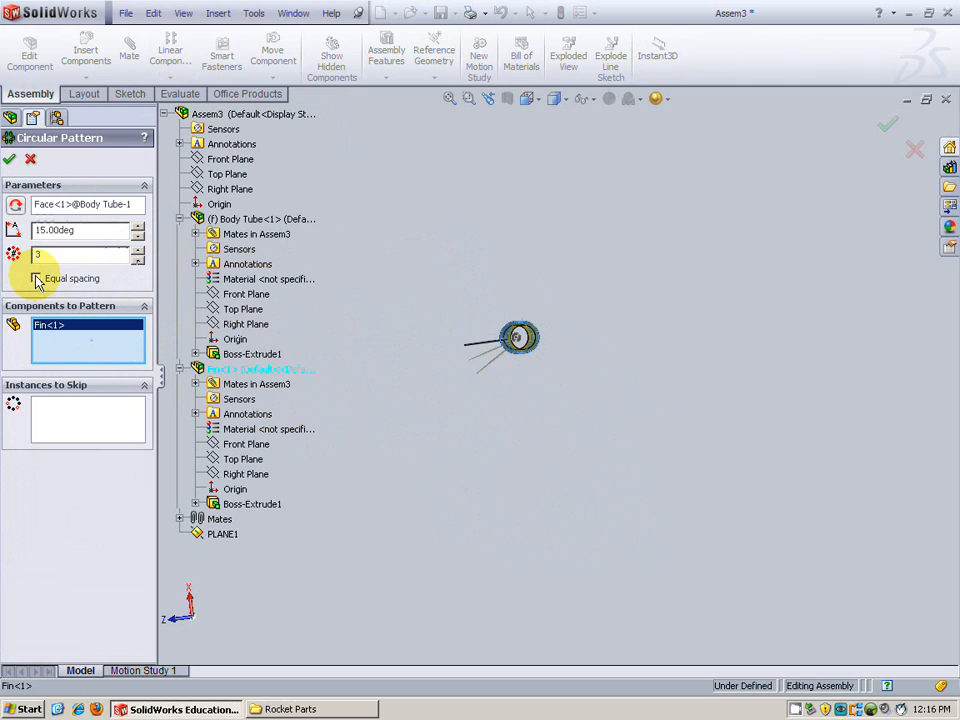
left_click(37, 278)
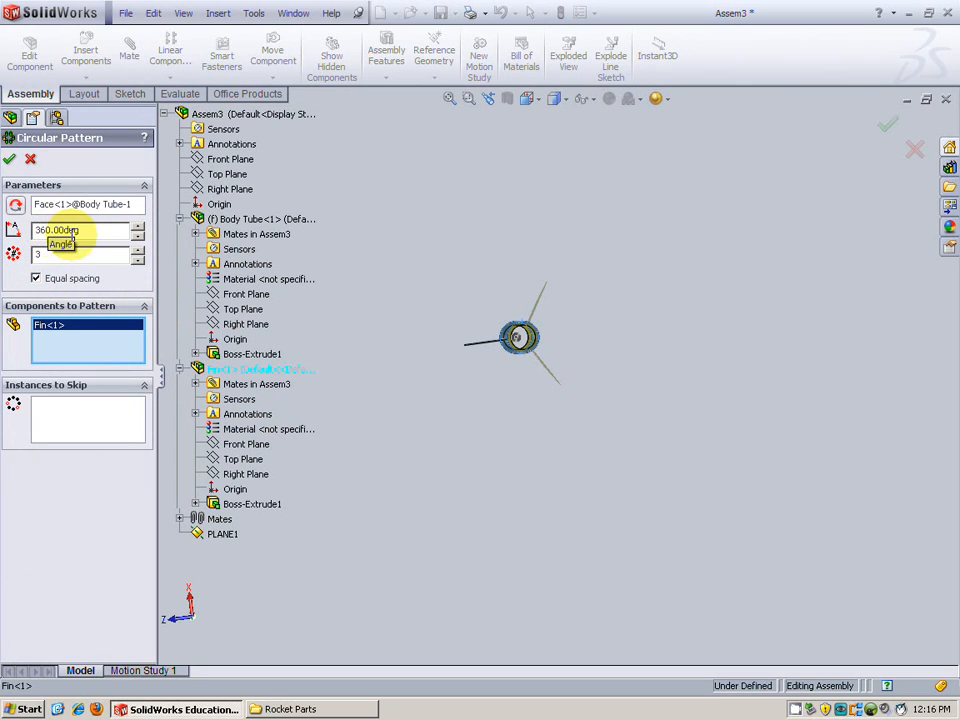
mouse_move(540, 325)
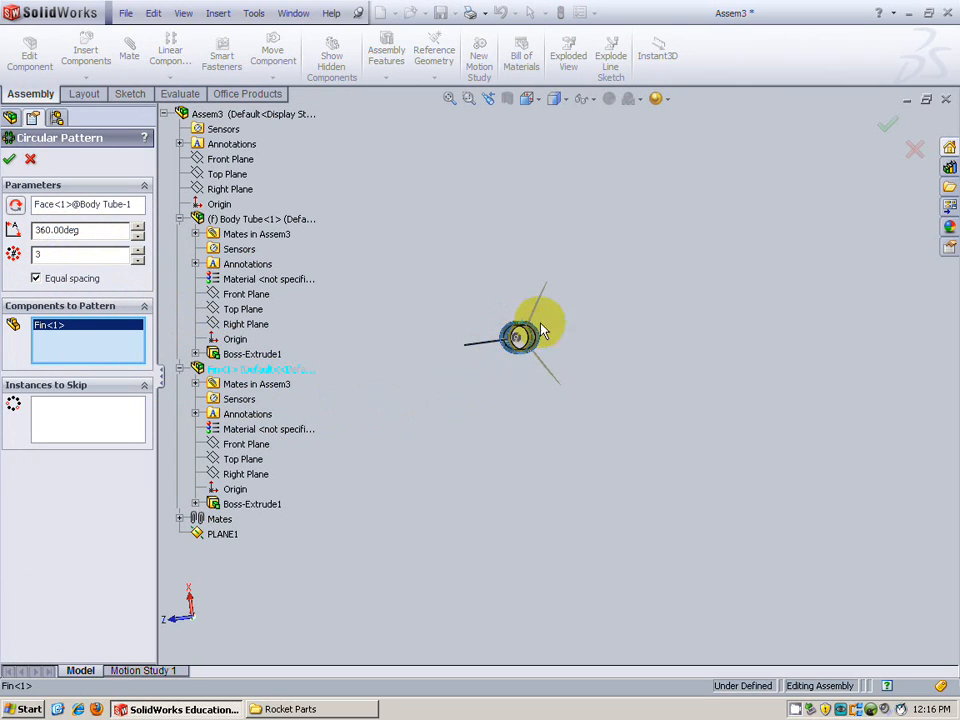
mouse_move(495, 420)
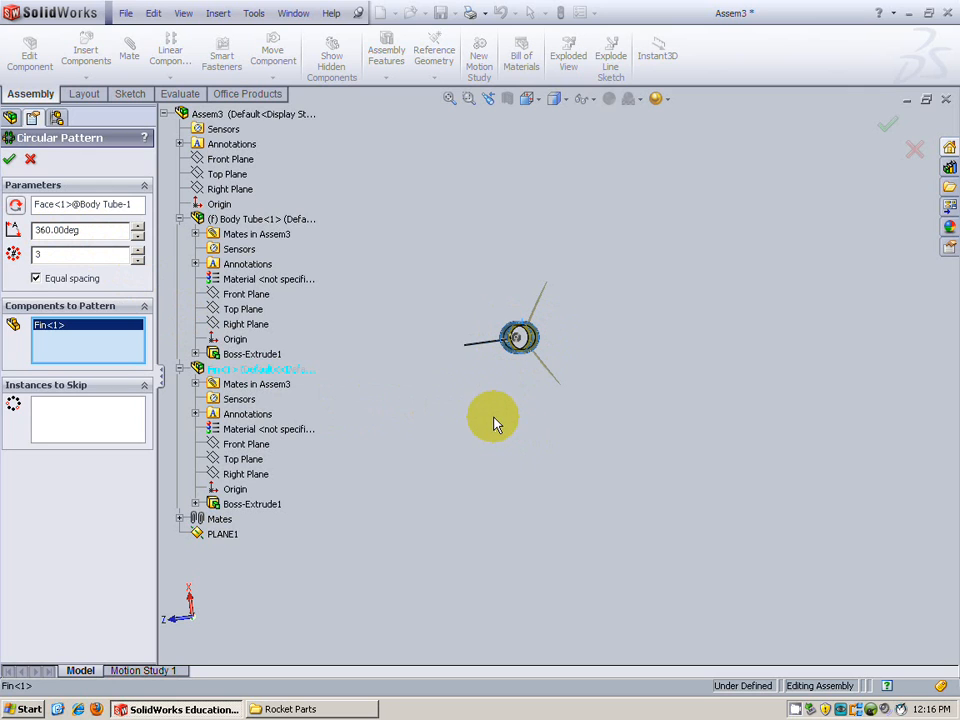
left_click(9, 159)
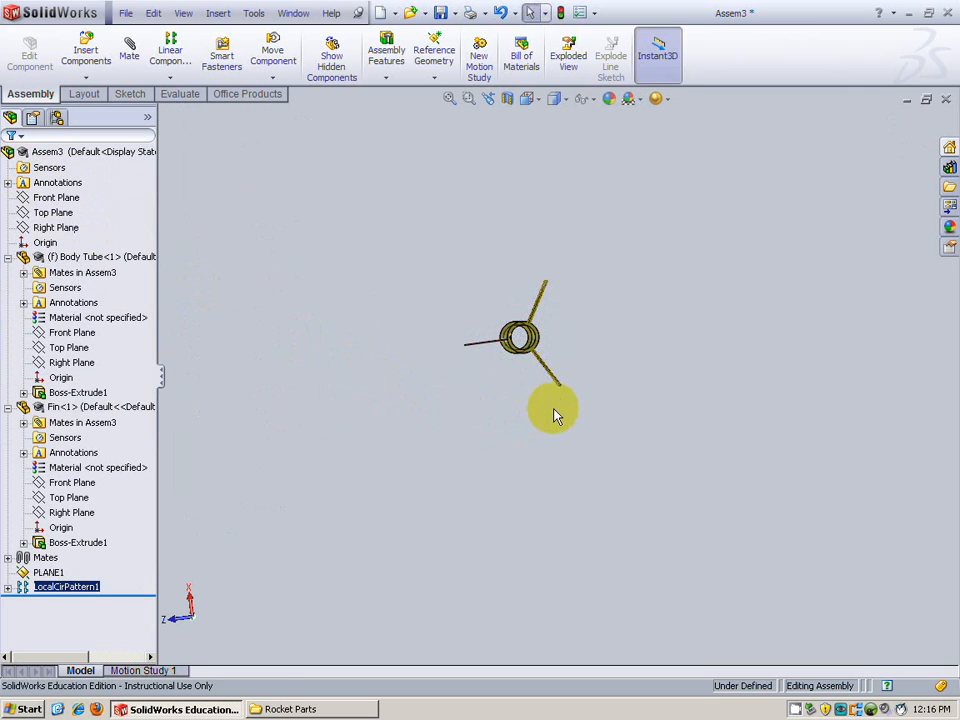
left_click_drag(555, 415, 283, 278)
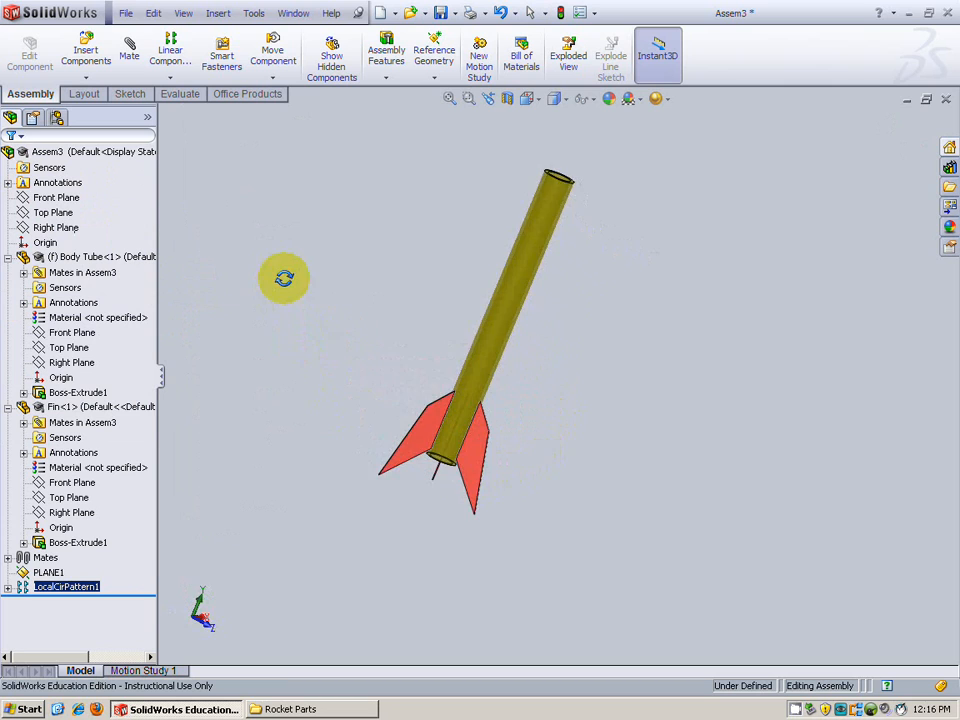
- Adjust the view to inspect the three fins before saving the assembly
left_click(529, 98)
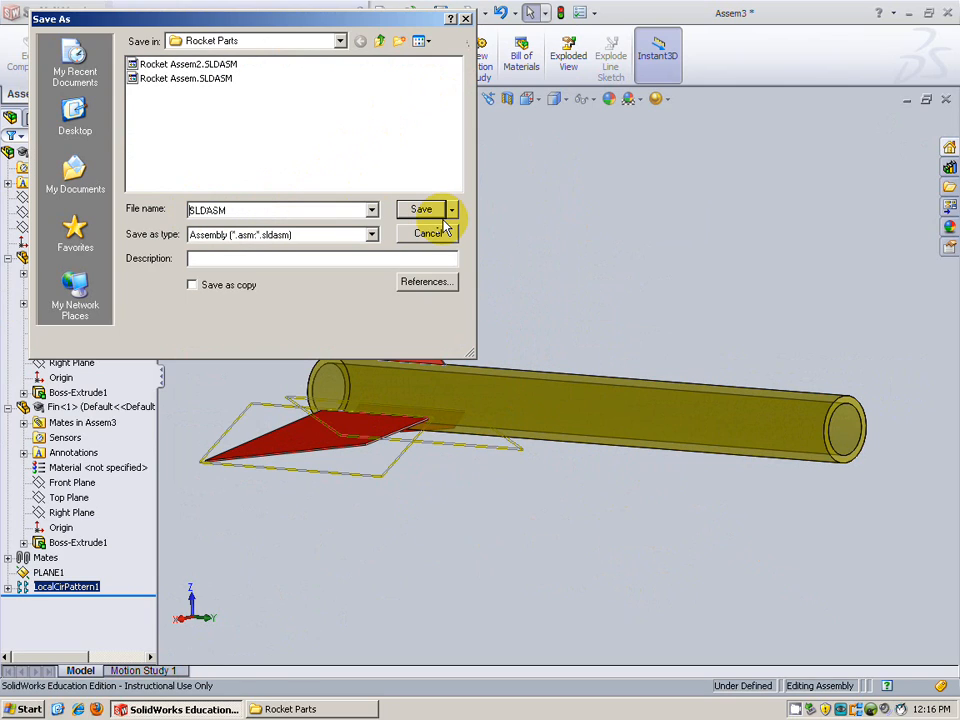
- Name the assembly 'Rocket Assem3' and save it in the Rocket Parts folder
type("Rocket Ass")
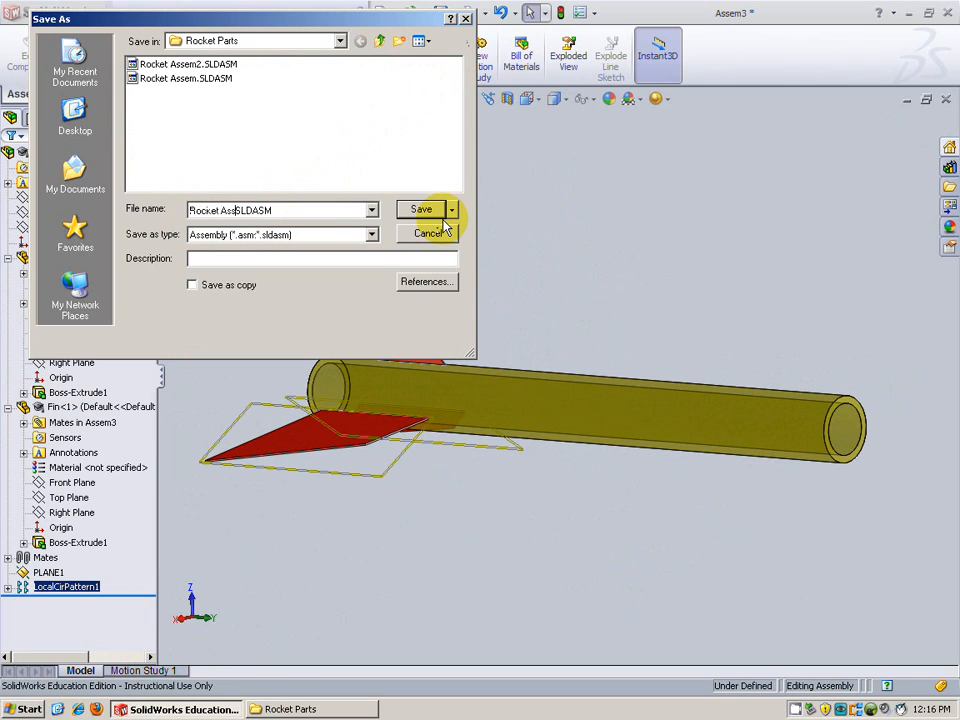
type("em3")
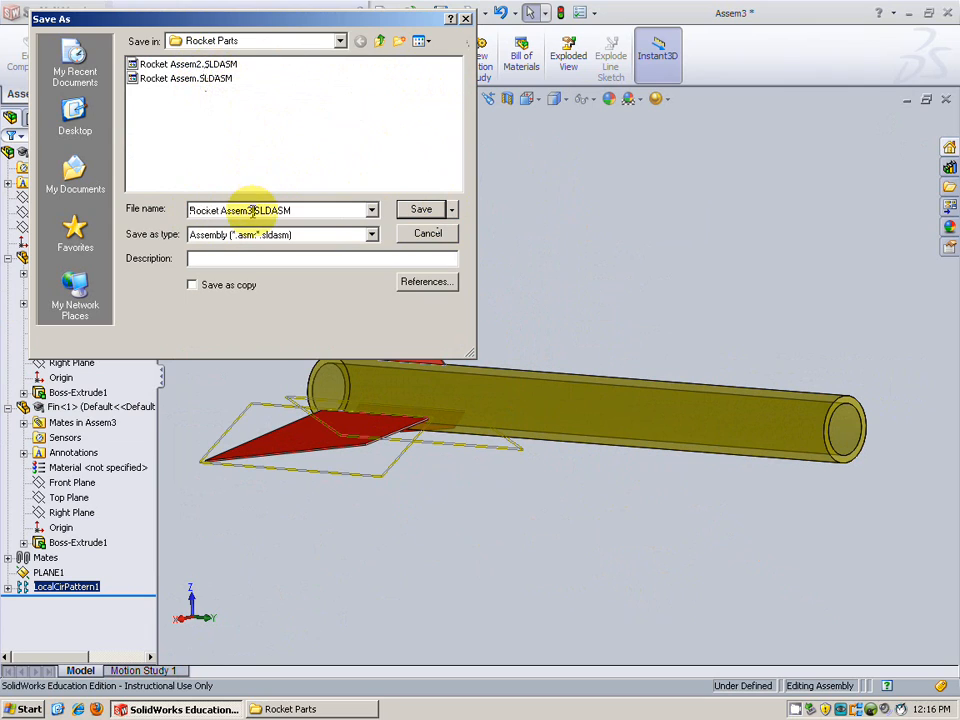
left_click(421, 209)
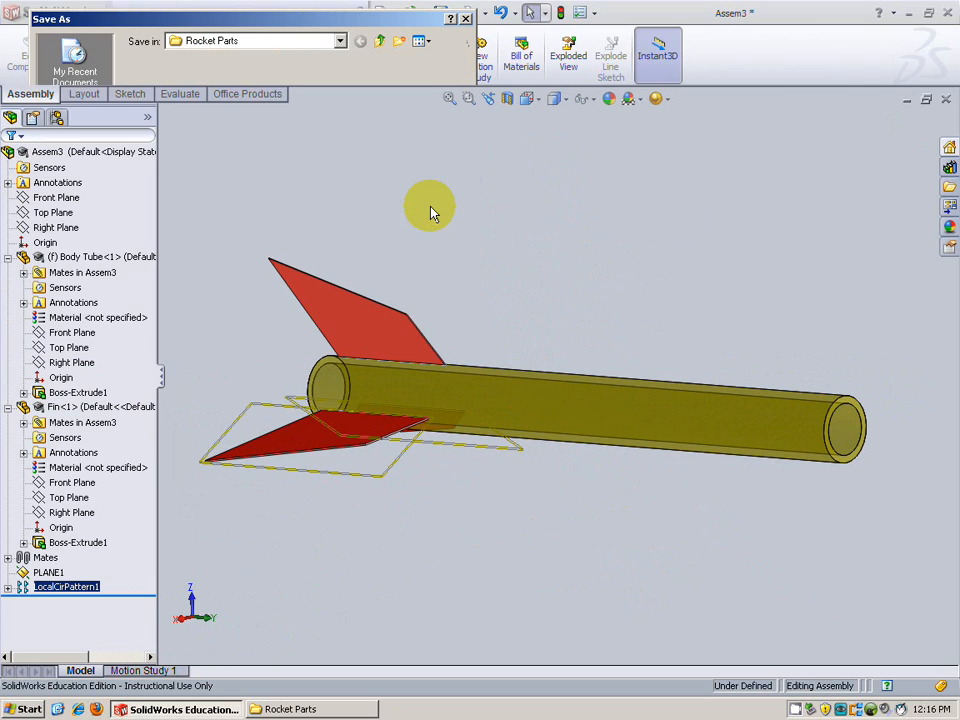